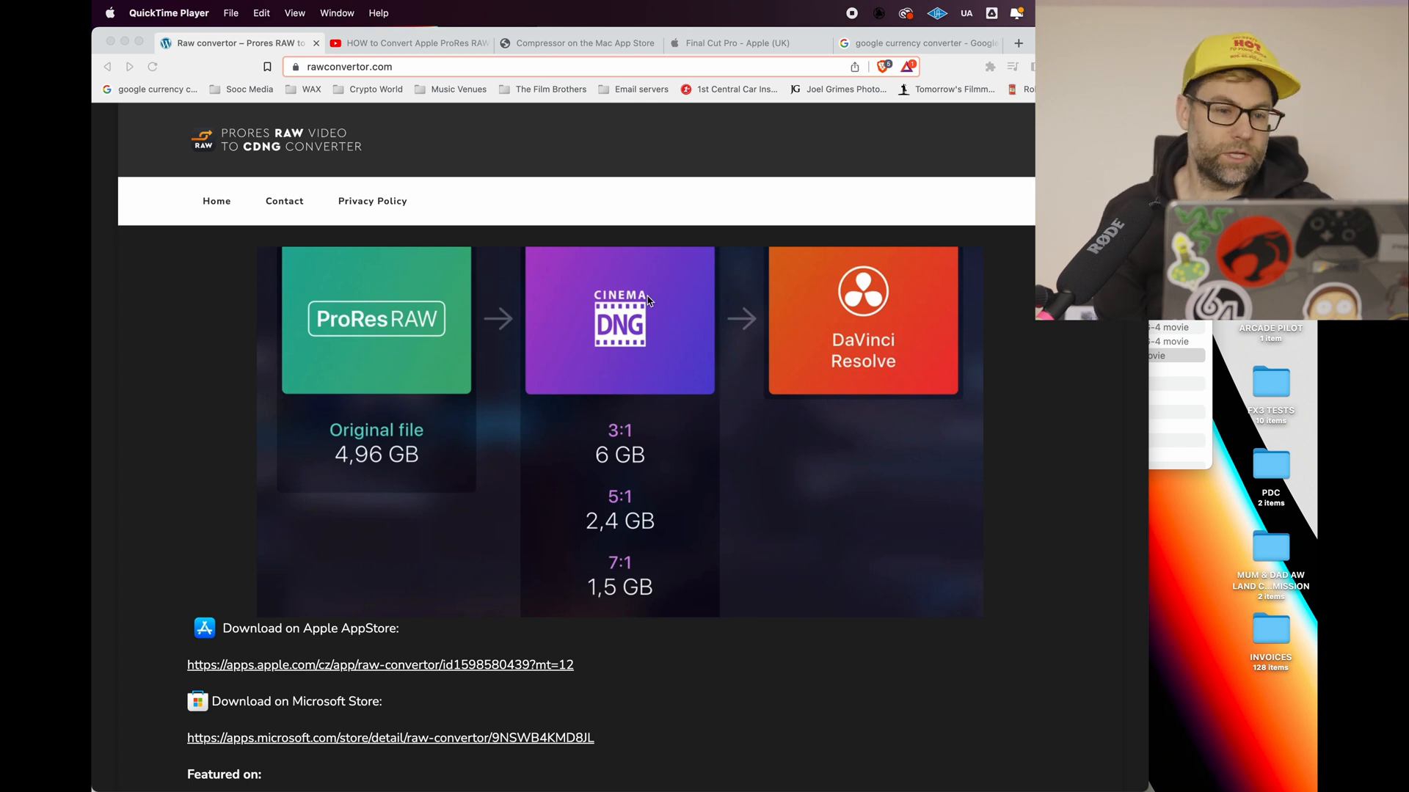
{"action": "mouse_move", "coordinate": [617, 348]}
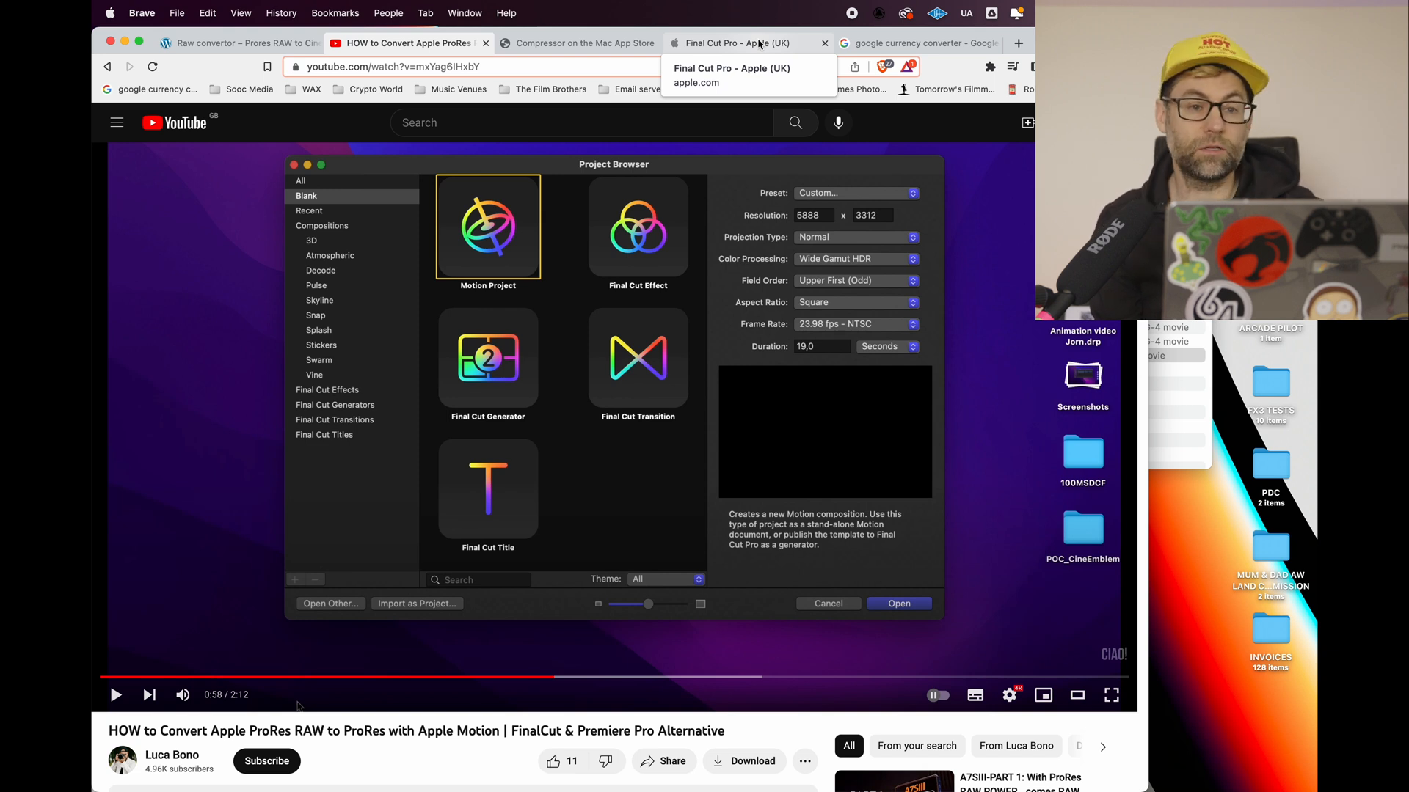
Switch from the YouTube tutorial to the 'Final Cut Pro - Apple (UK)' browser tab
{"action": "left_click", "coordinate": [743, 43]}
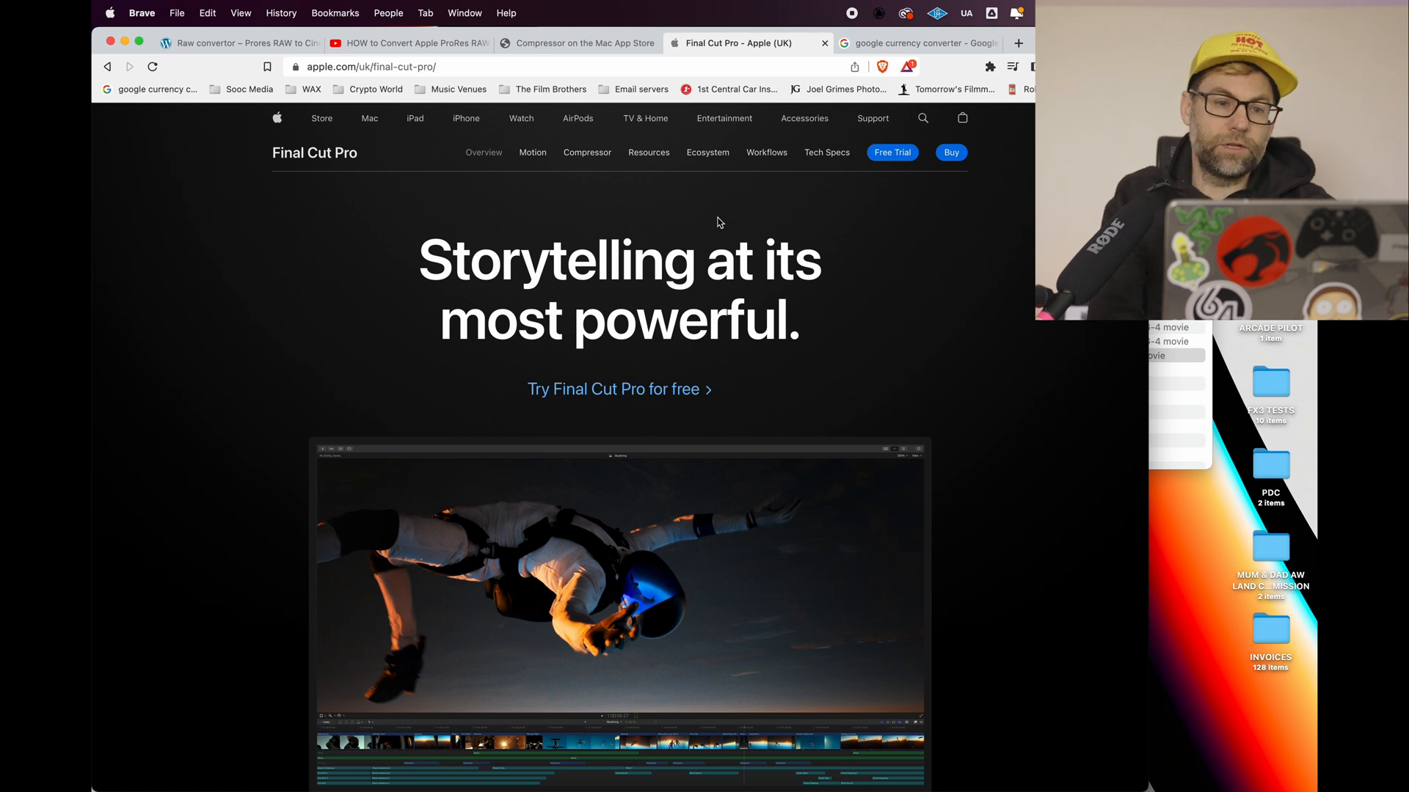
{"action": "mouse_move", "coordinate": [781, 175]}
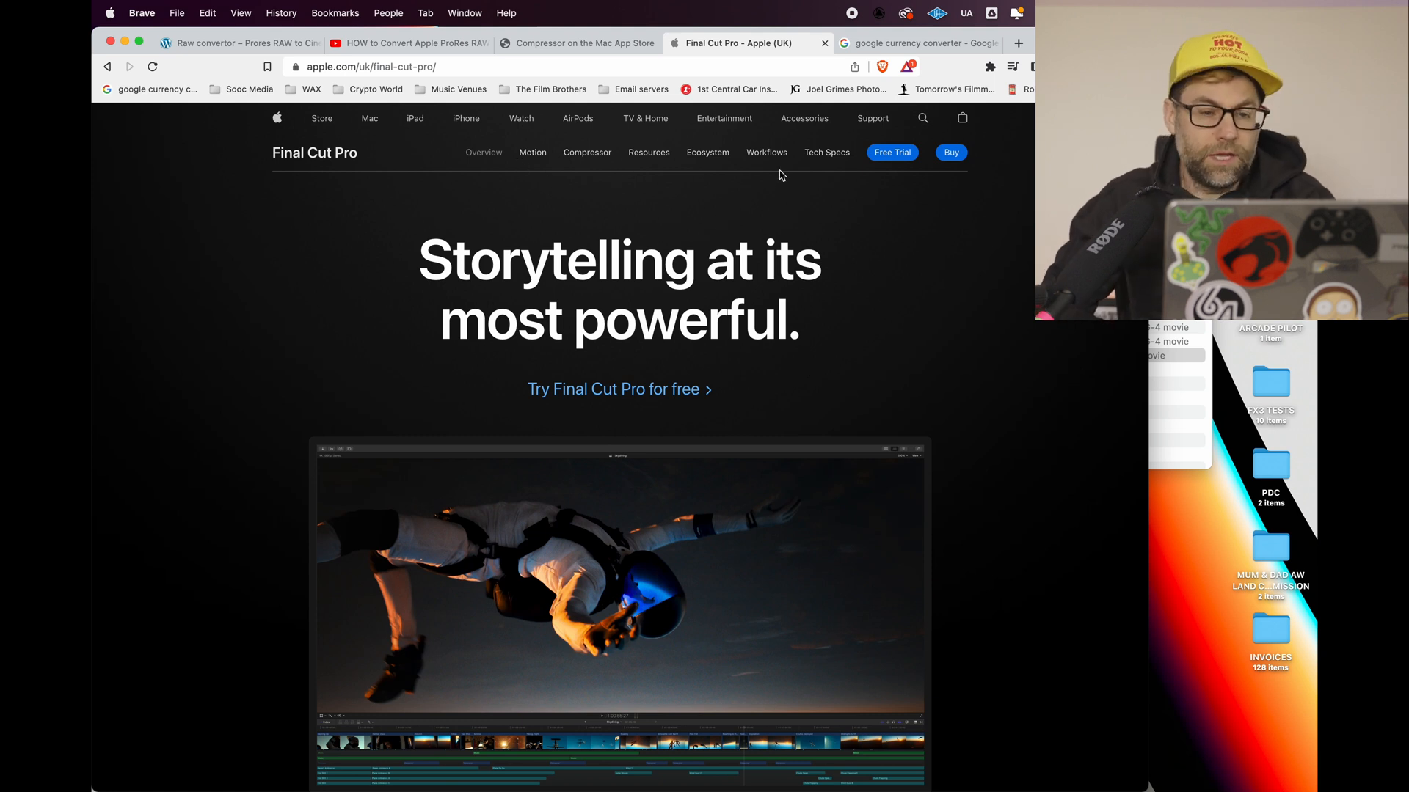
{"action": "mouse_move", "coordinate": [584, 155]}
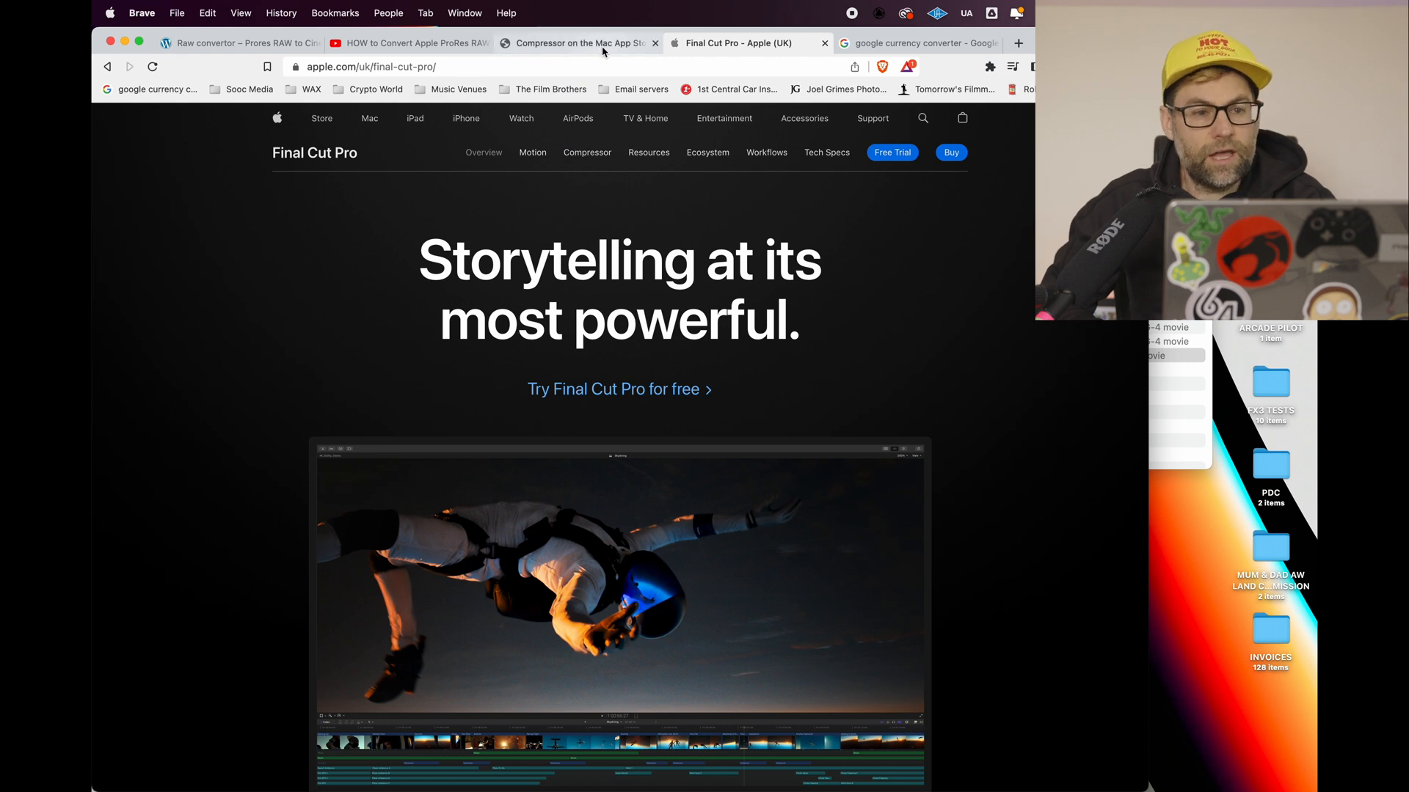
Switch to the 'Compressor on the Mac App Store' tab showing the £49.99 listing
{"action": "left_click", "coordinate": [582, 42]}
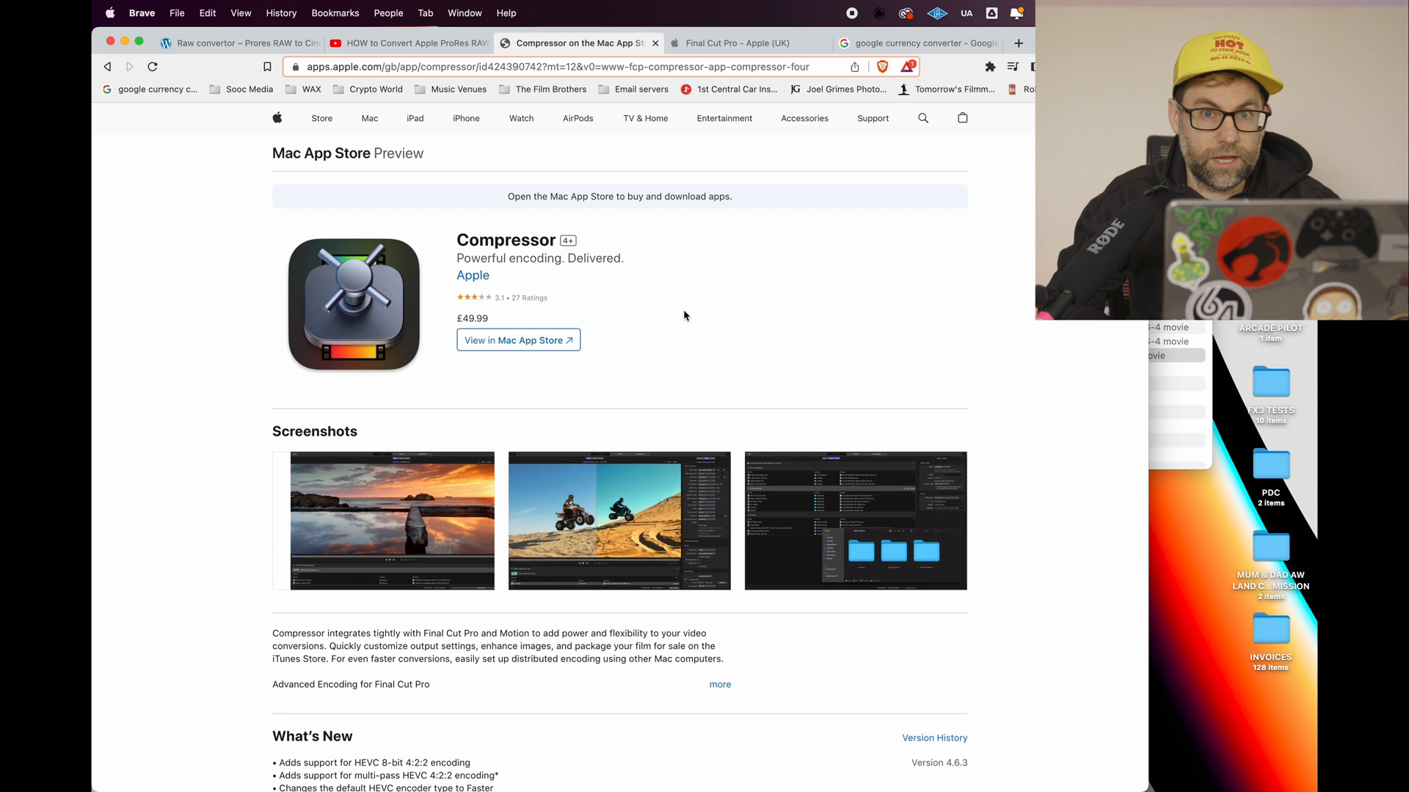
Read through Compressor's App Store description, then view the £50 to $61.72 currency conversion
{"action": "scroll", "scroll_direction": "down", "scroll_amount": 3}
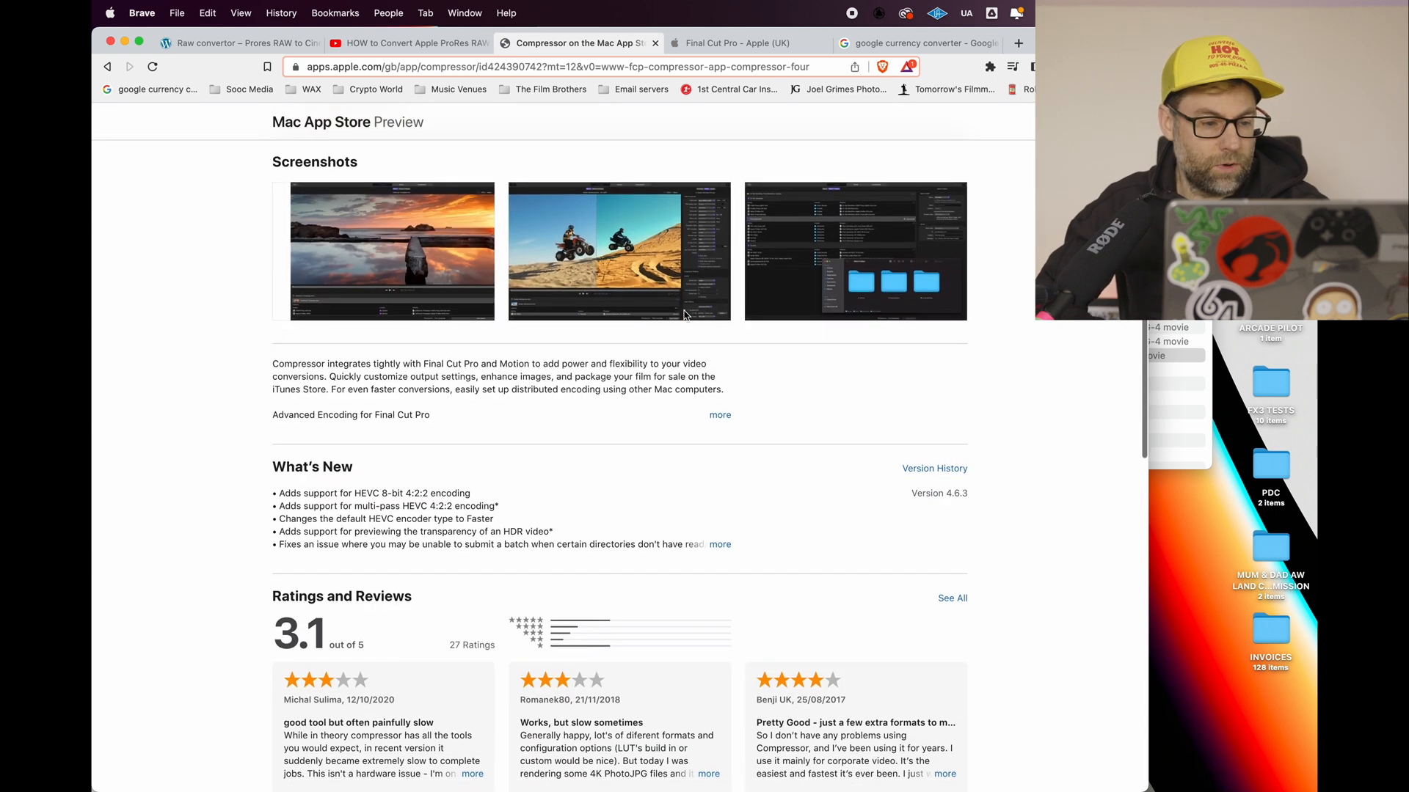
{"action": "scroll", "scroll_direction": "down", "scroll_amount": 3}
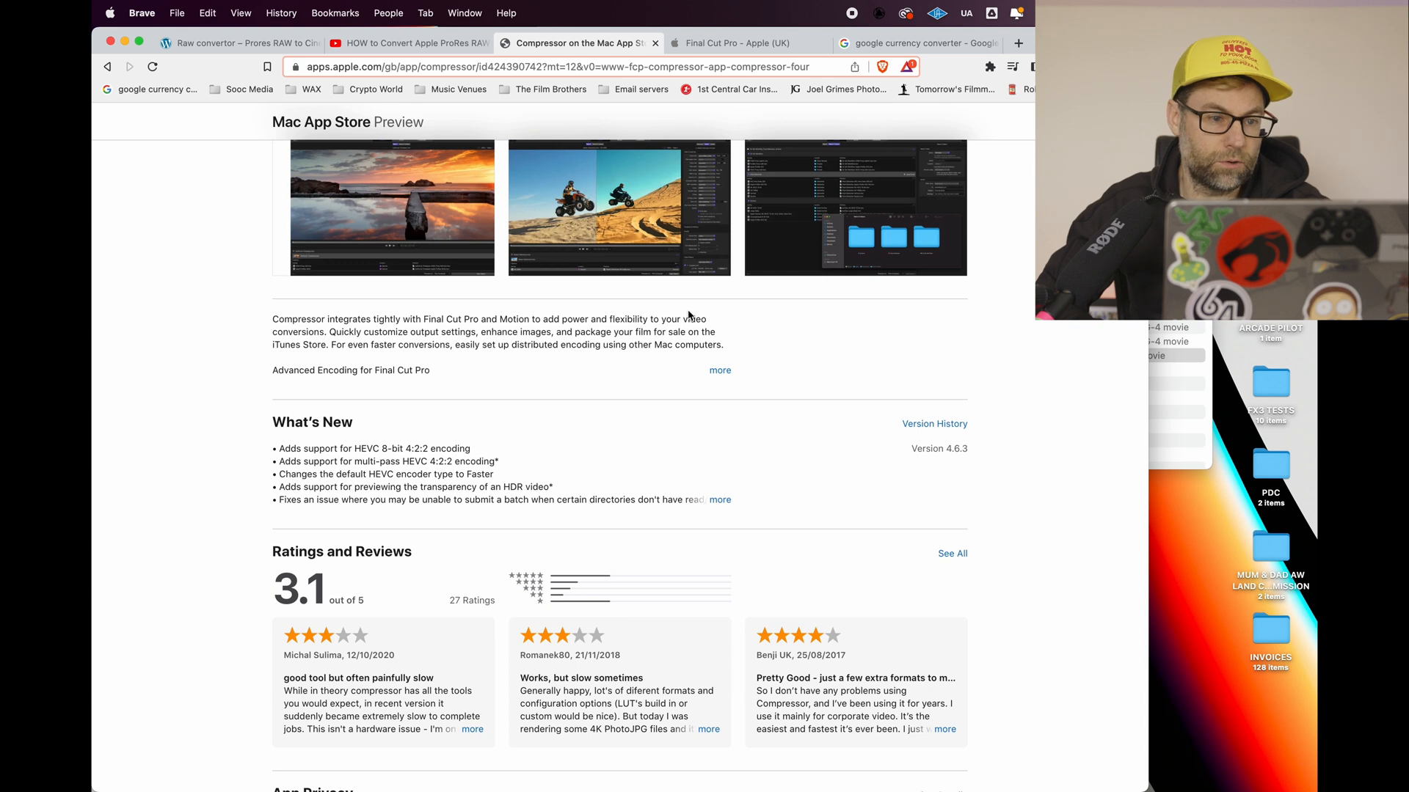
{"action": "mouse_move", "coordinate": [1008, 412]}
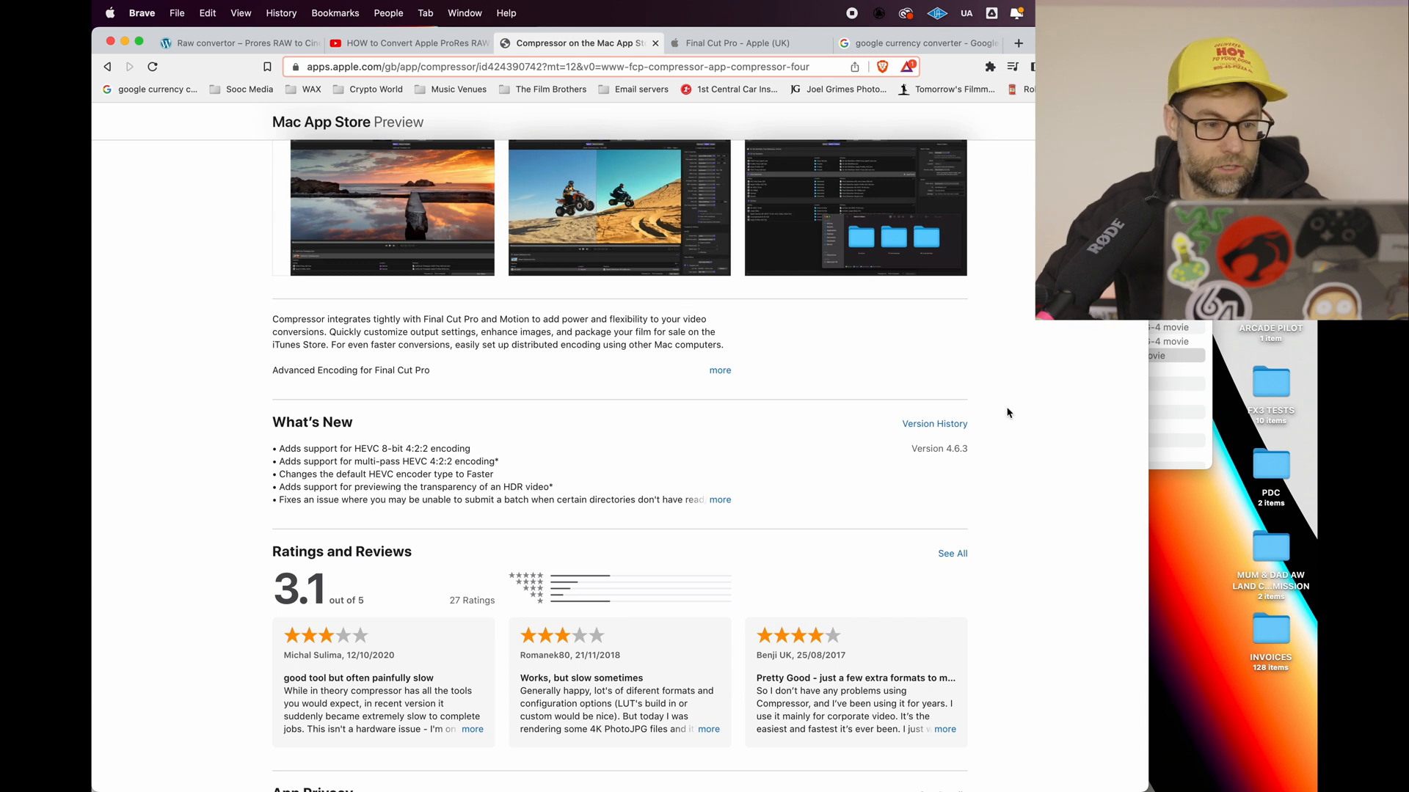
{"action": "scroll", "scroll_direction": "up", "scroll_amount": 3}
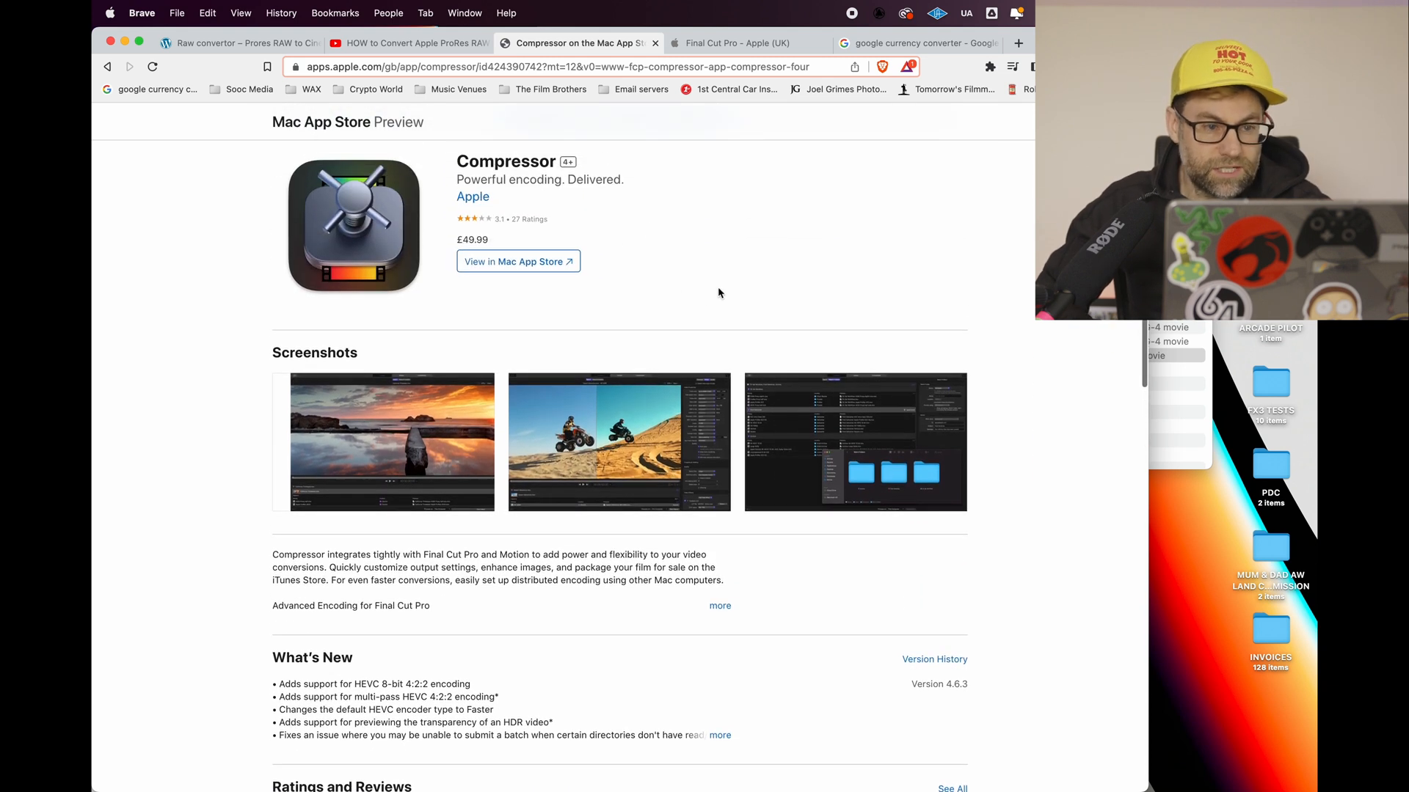
{"action": "scroll", "scroll_direction": "down", "scroll_amount": 3}
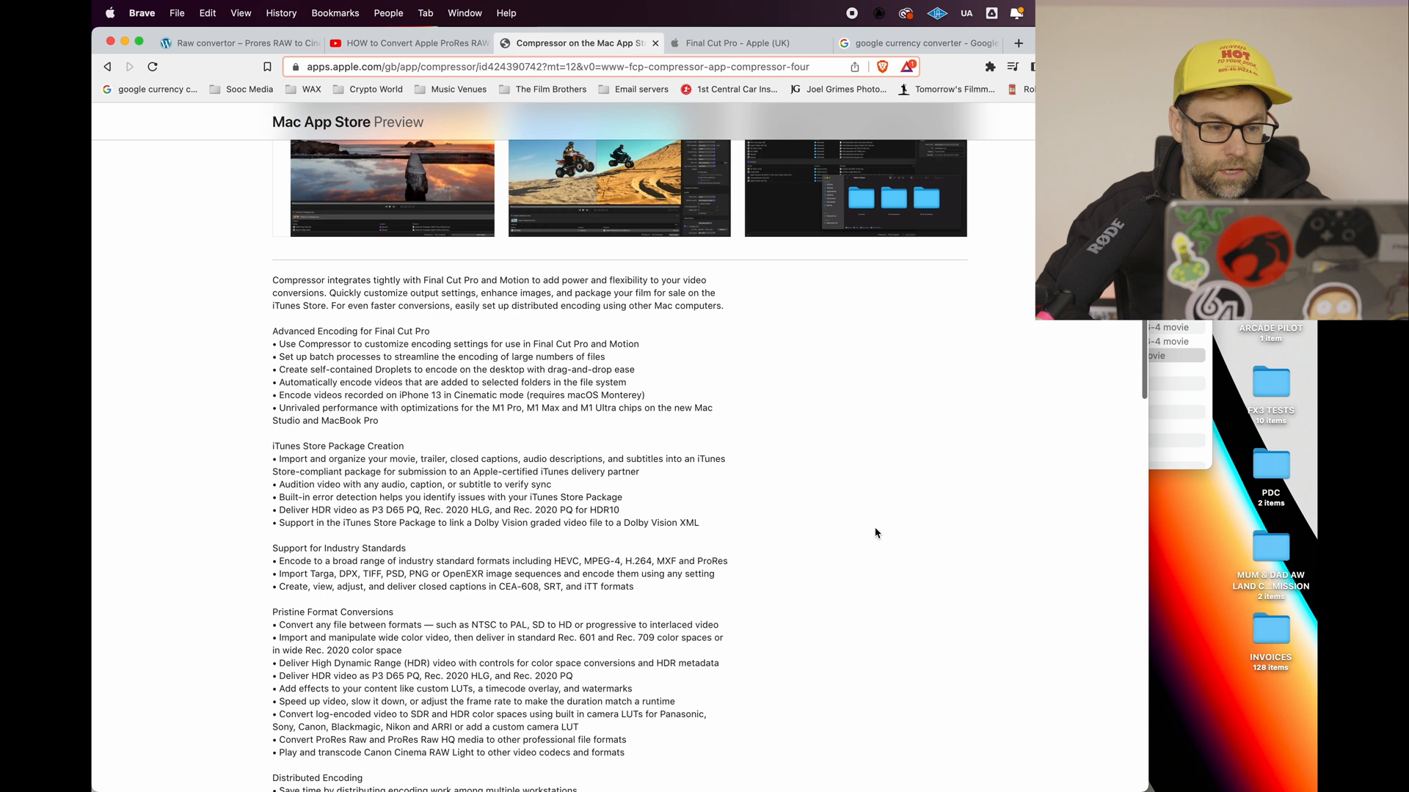
{"action": "scroll", "scroll_direction": "down", "scroll_amount": 3}
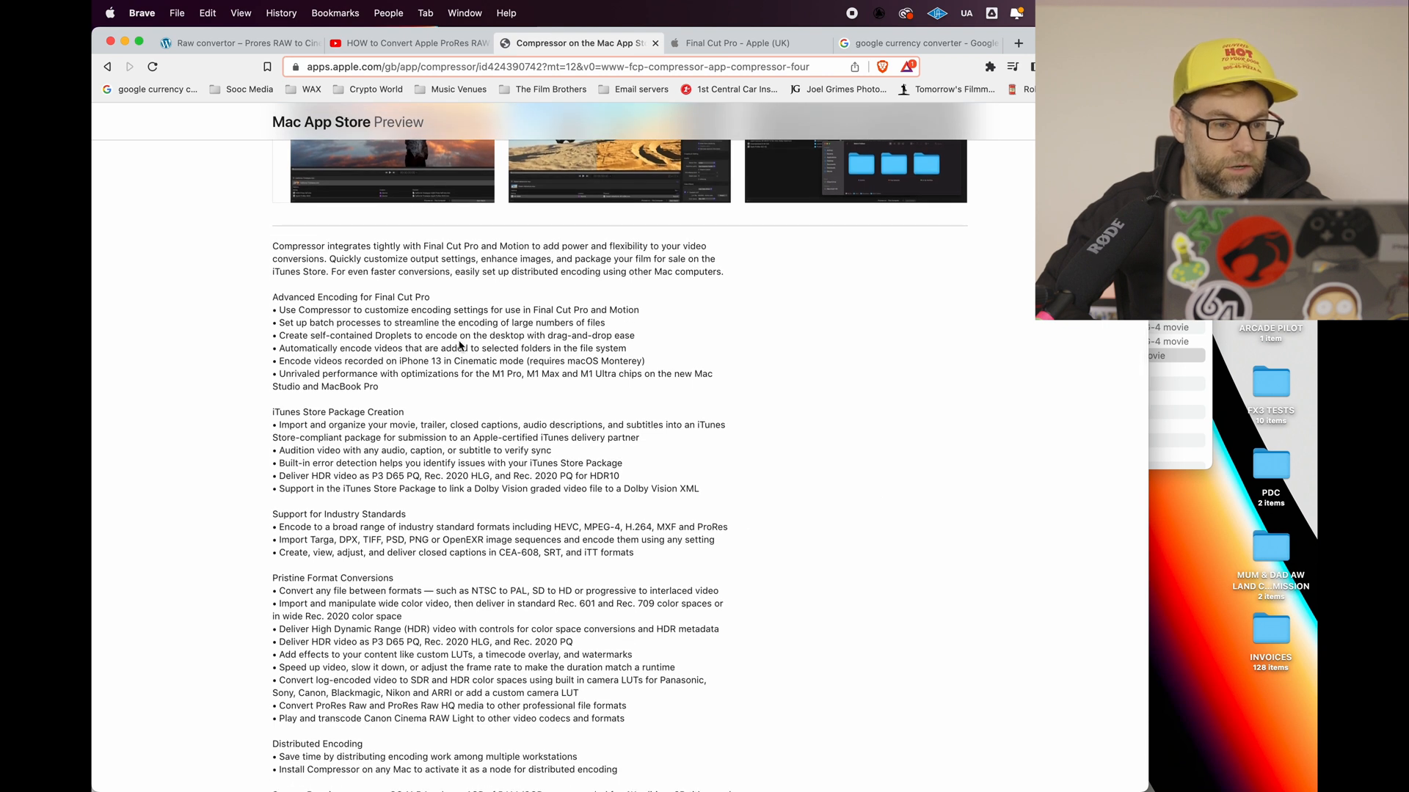
{"action": "scroll", "scroll_direction": "down", "scroll_amount": 3}
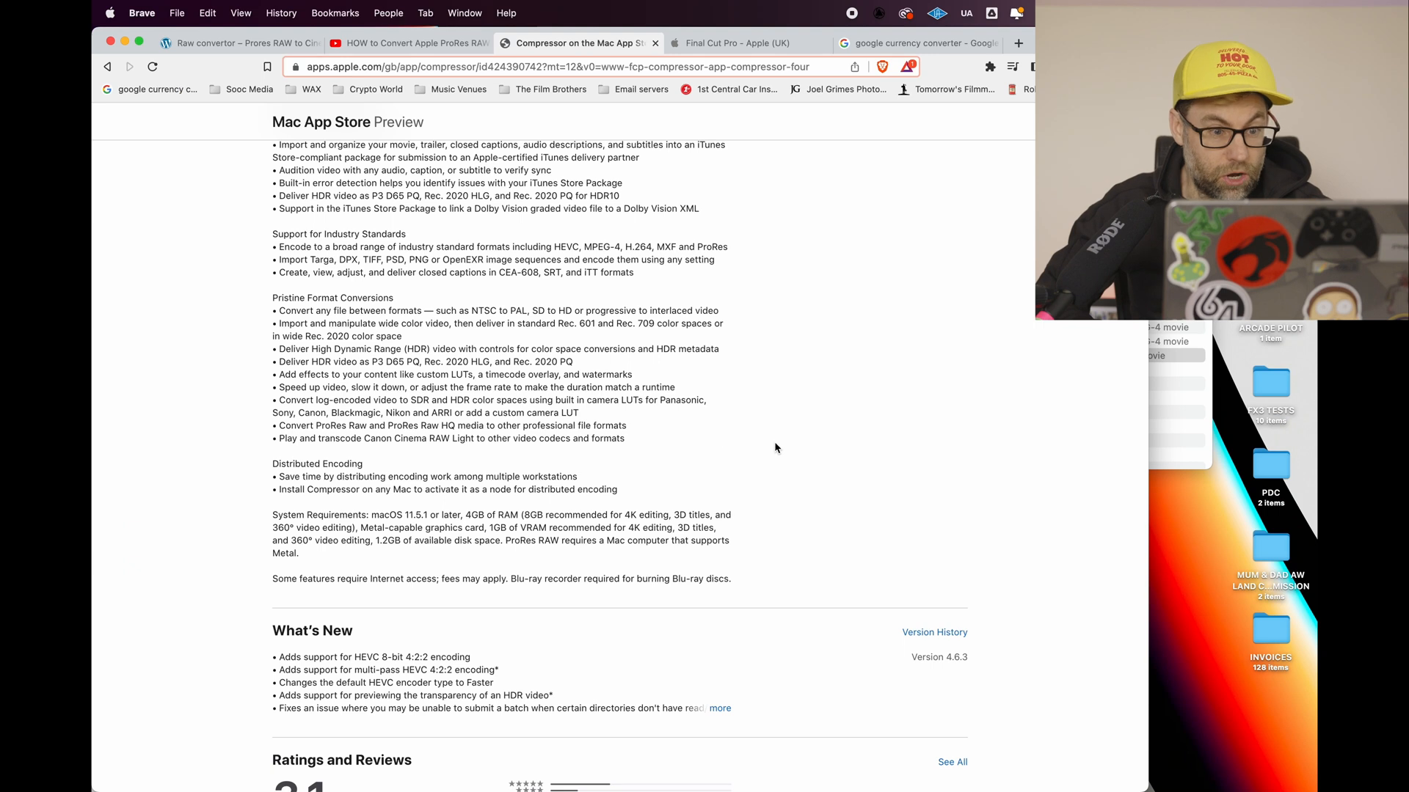
{"action": "scroll", "scroll_direction": "up", "scroll_amount": 3}
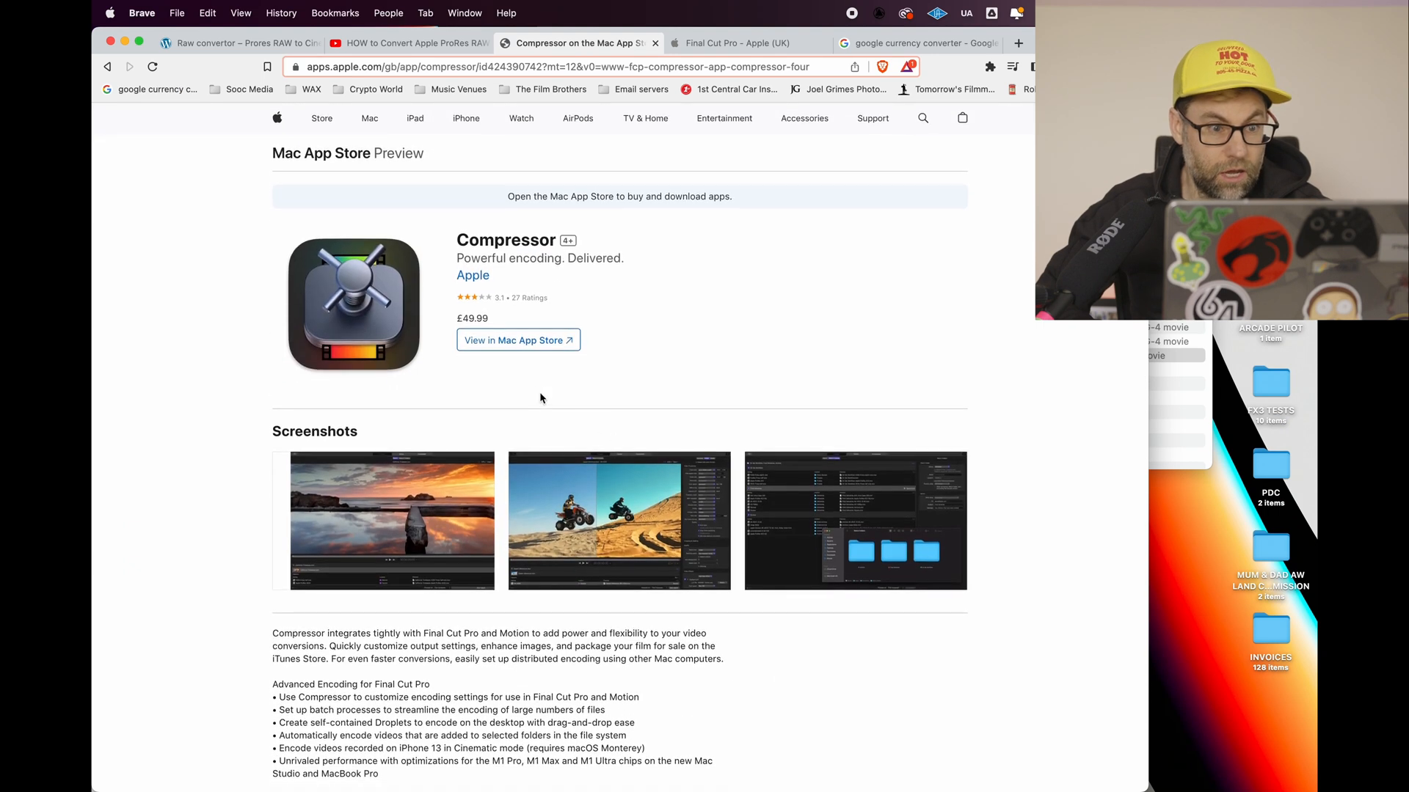
{"action": "mouse_move", "coordinate": [1002, 449]}
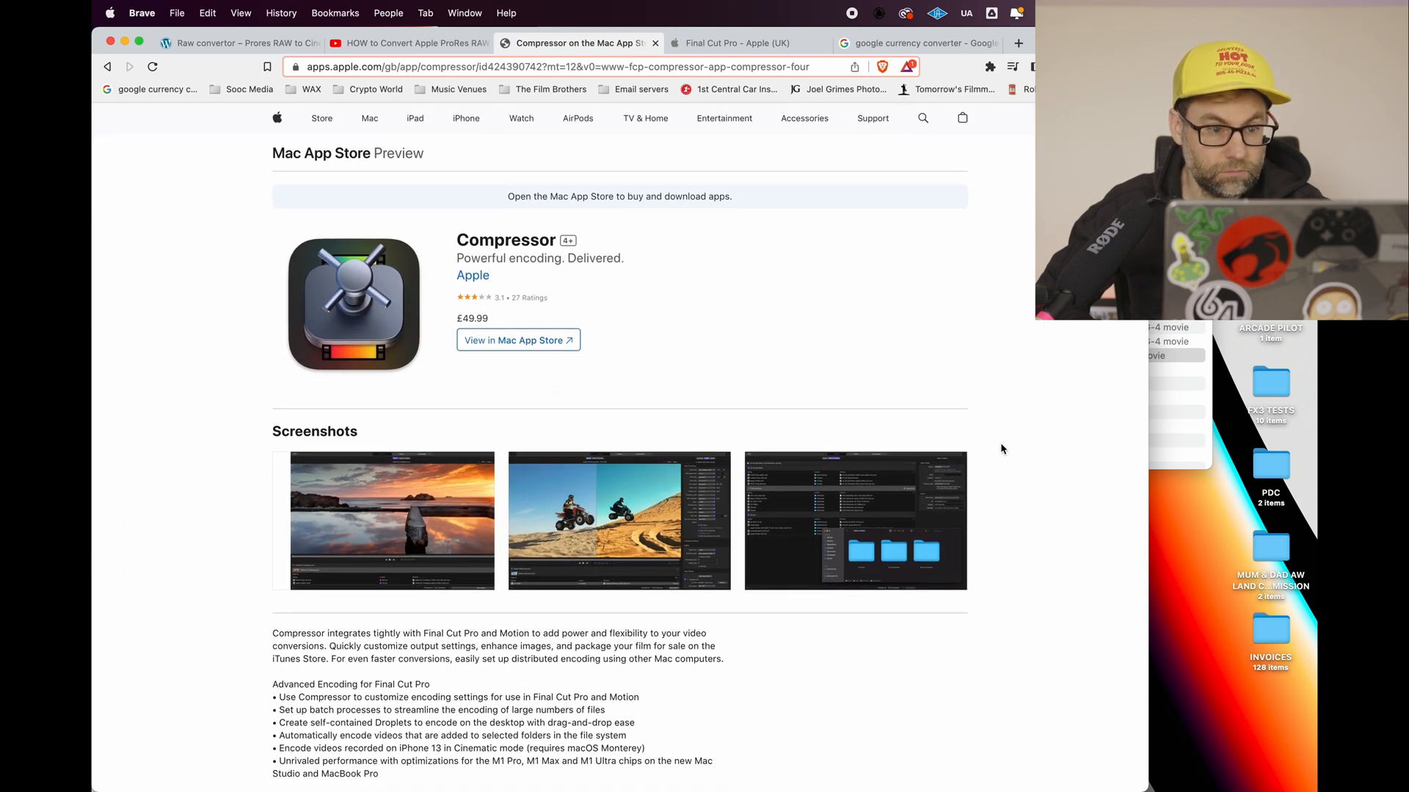
{"action": "left_click", "coordinate": [916, 43]}
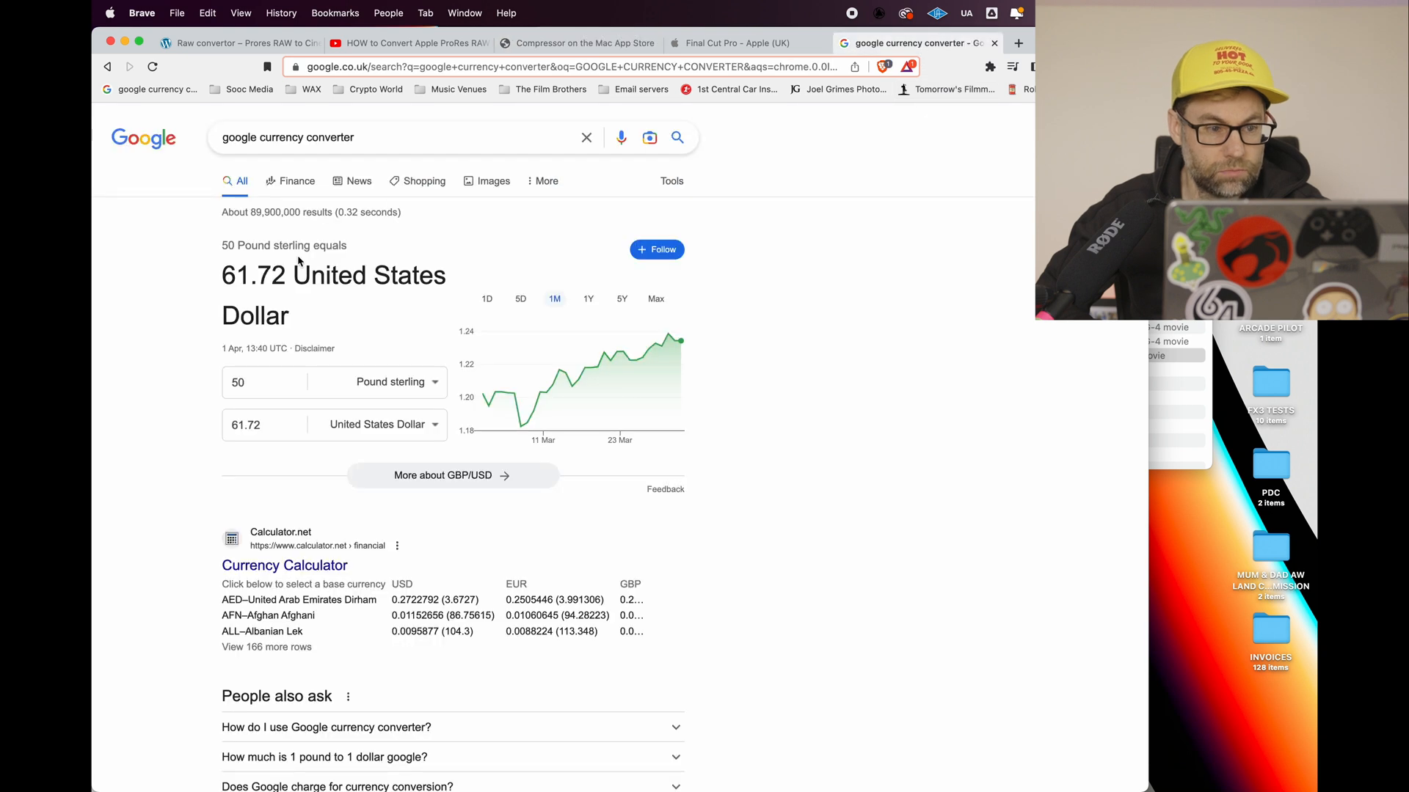
Return to the Compressor App Store tab and scroll to its system requirements
{"action": "left_click", "coordinate": [579, 43]}
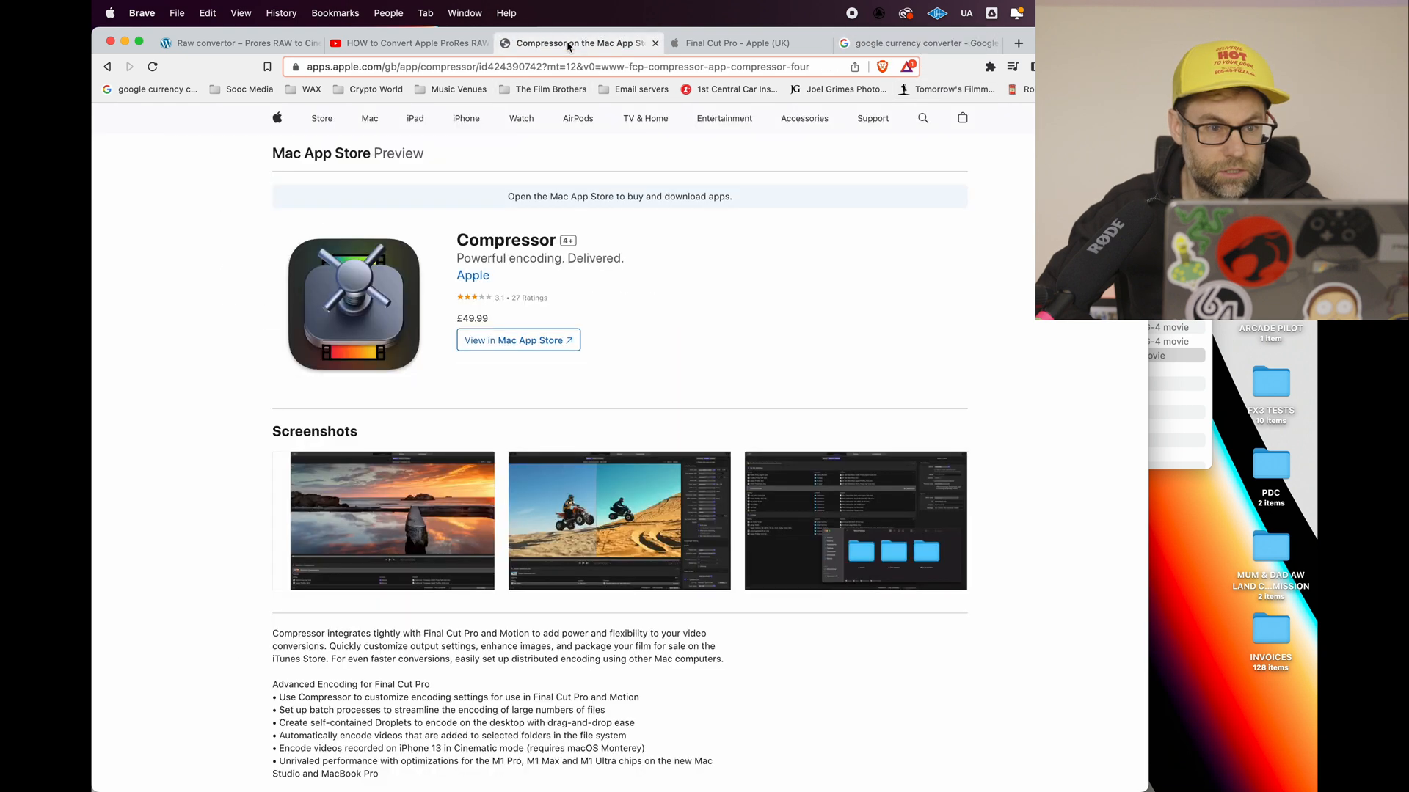
{"action": "mouse_move", "coordinate": [865, 35]}
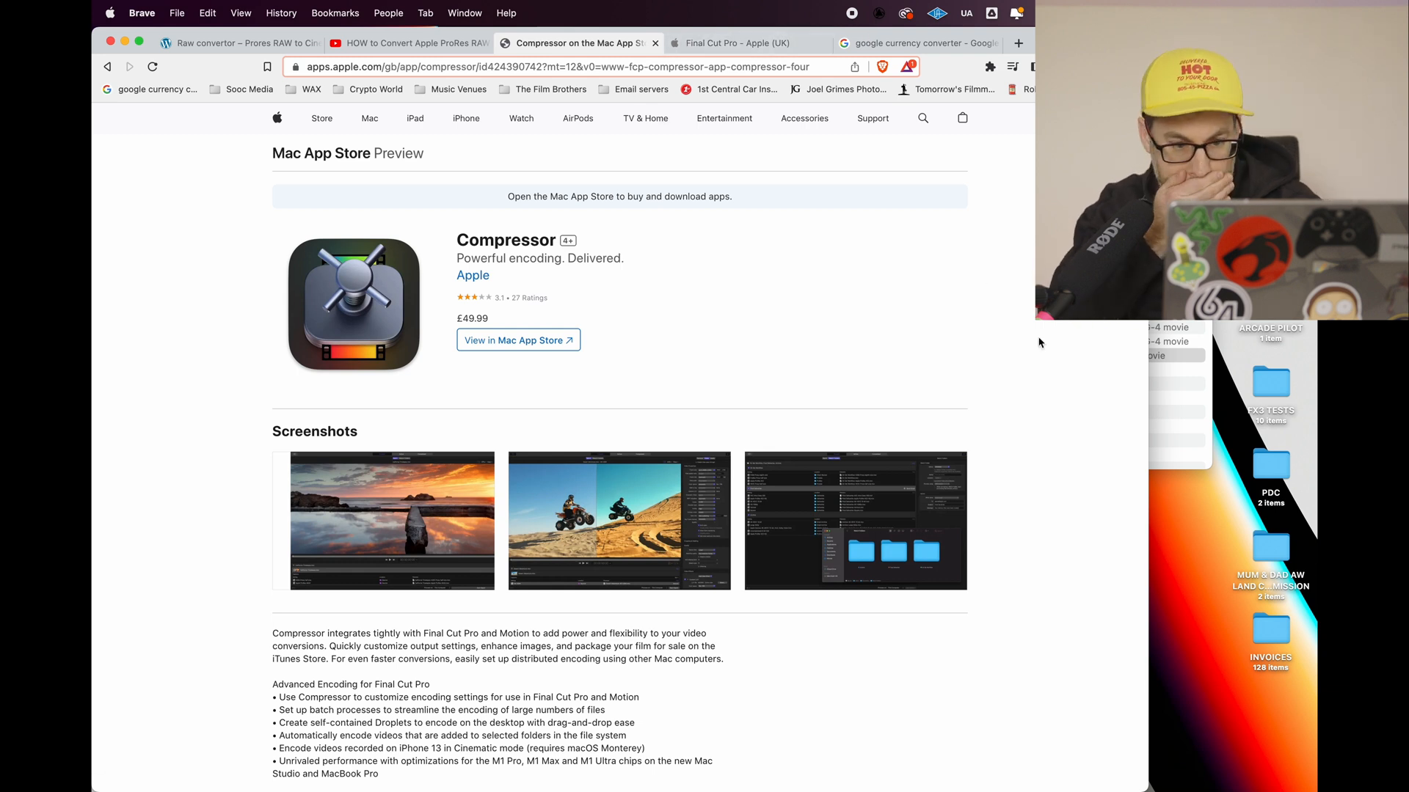
{"action": "scroll", "scroll_direction": "down", "scroll_amount": 3}
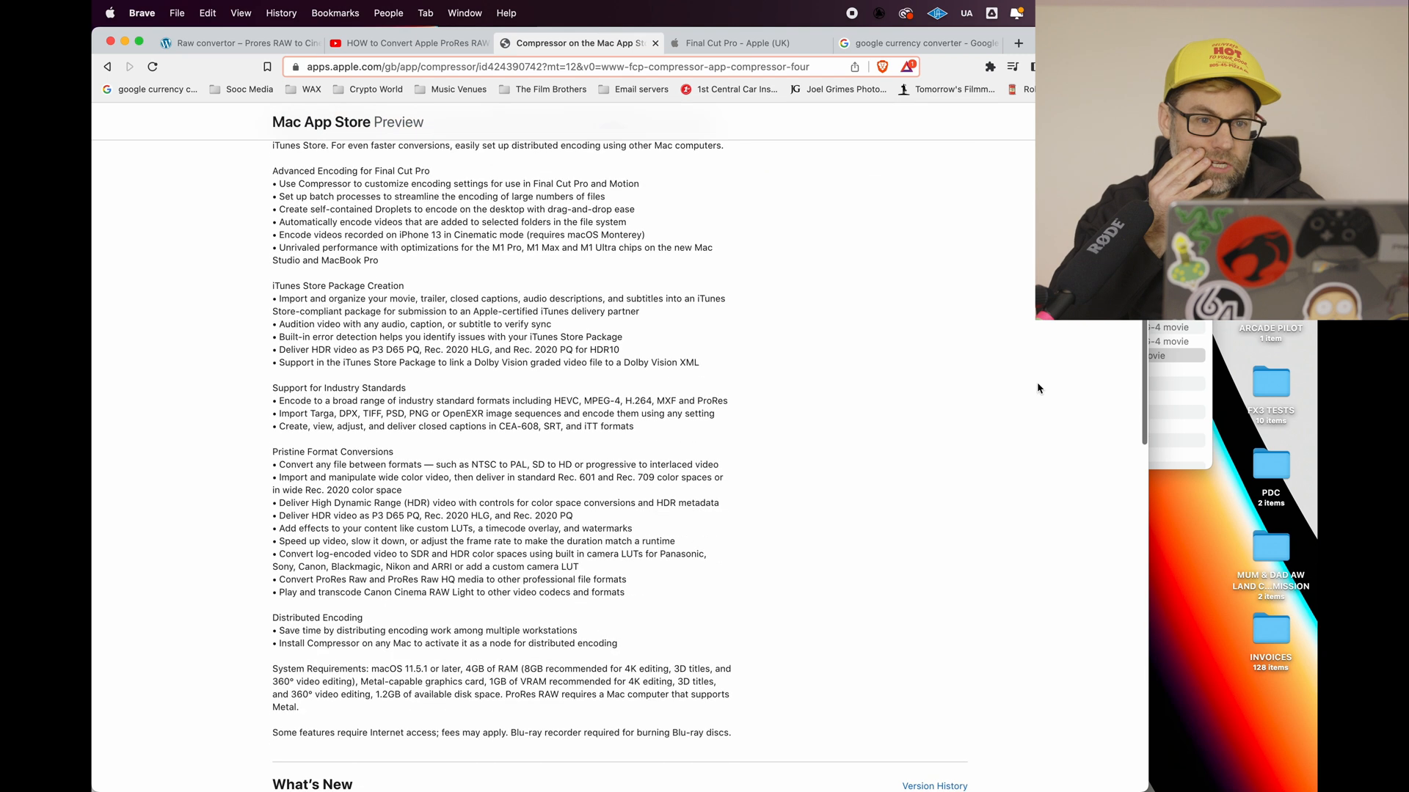
{"action": "scroll", "scroll_direction": "down", "scroll_amount": 3}
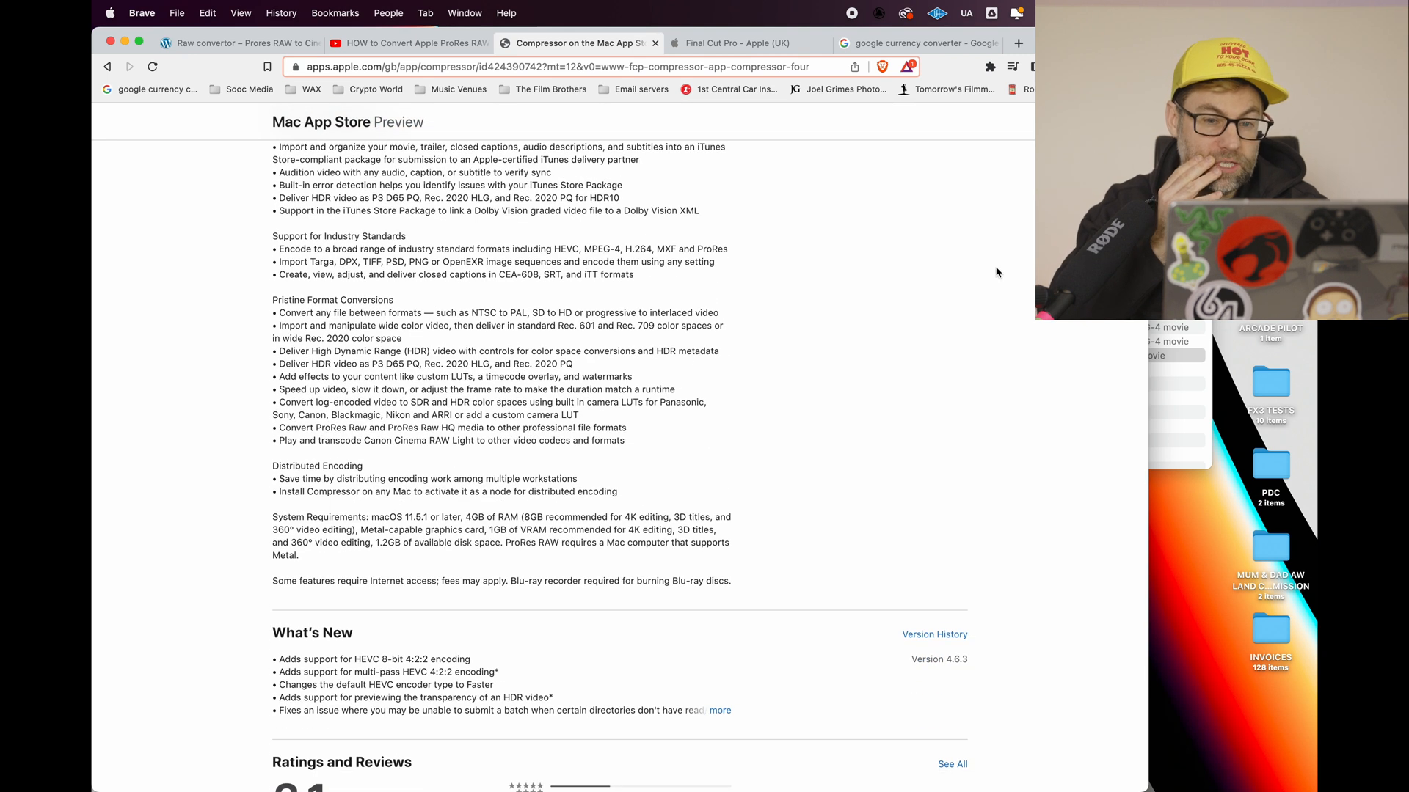
{"action": "mouse_move", "coordinate": [1074, 357]}
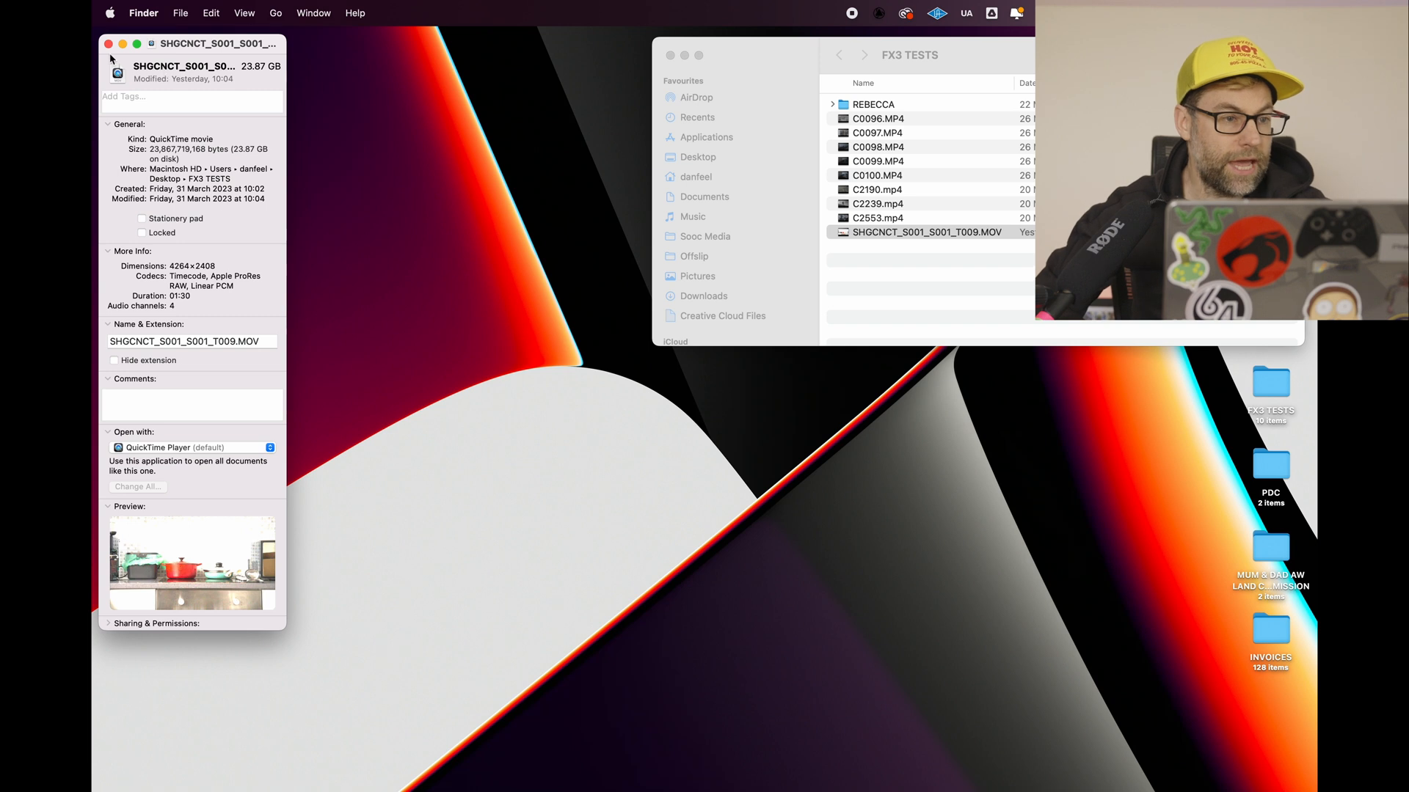
Close the Get Info window for the ProRes RAW clip SHGCNCT_S001_S001_T009.MOV
{"action": "left_click", "coordinate": [109, 44]}
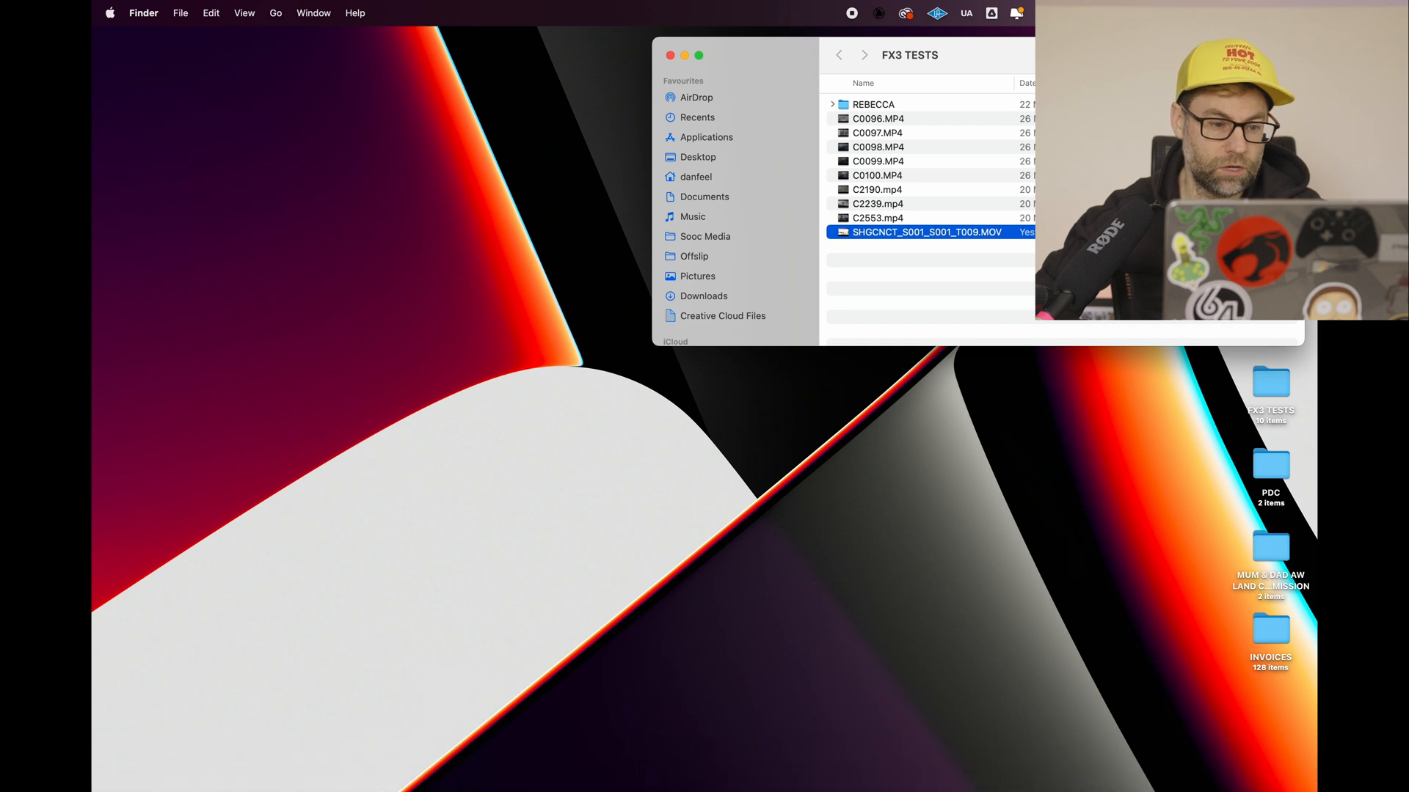
{"action": "mouse_move", "coordinate": [434, 762]}
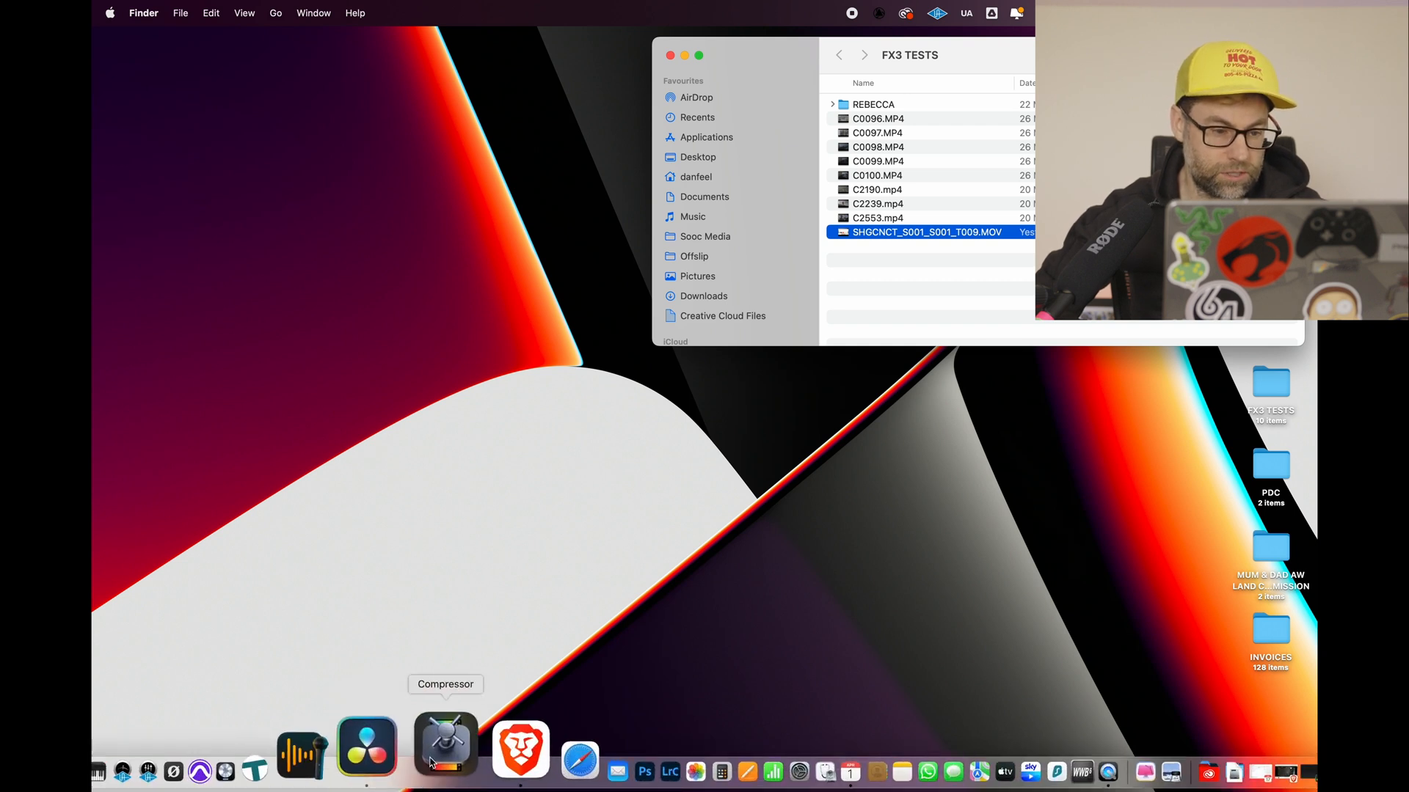
Launch Compressor from the Dock to get an Untitled batch
{"action": "left_click", "coordinate": [446, 747]}
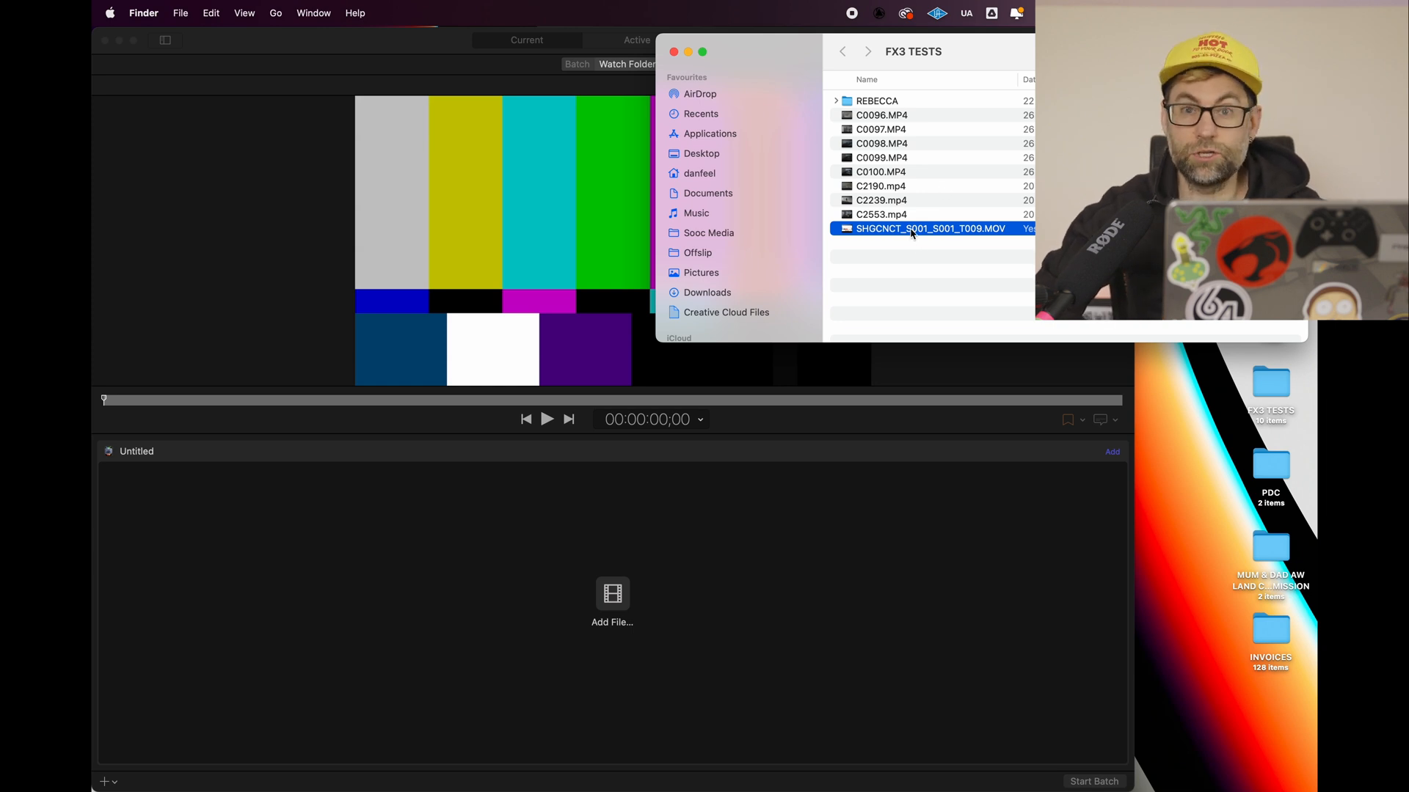
{"action": "mouse_move", "coordinate": [925, 228]}
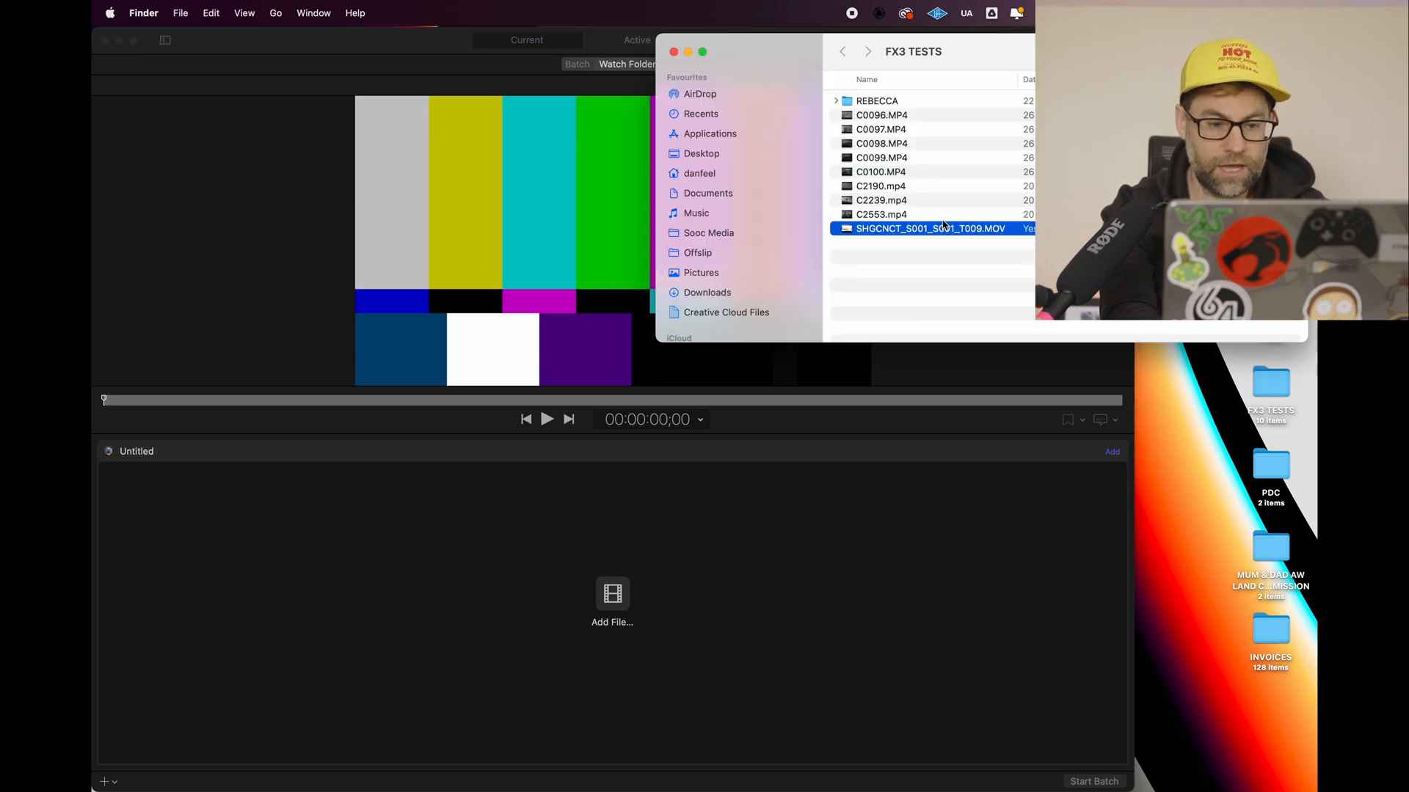
Drag SHGCNCT_S001_S001_T009.MOV from Finder into the Compressor batch
{"action": "left_click_drag", "start_coordinate": [930, 228], "coordinate": [628, 592]}
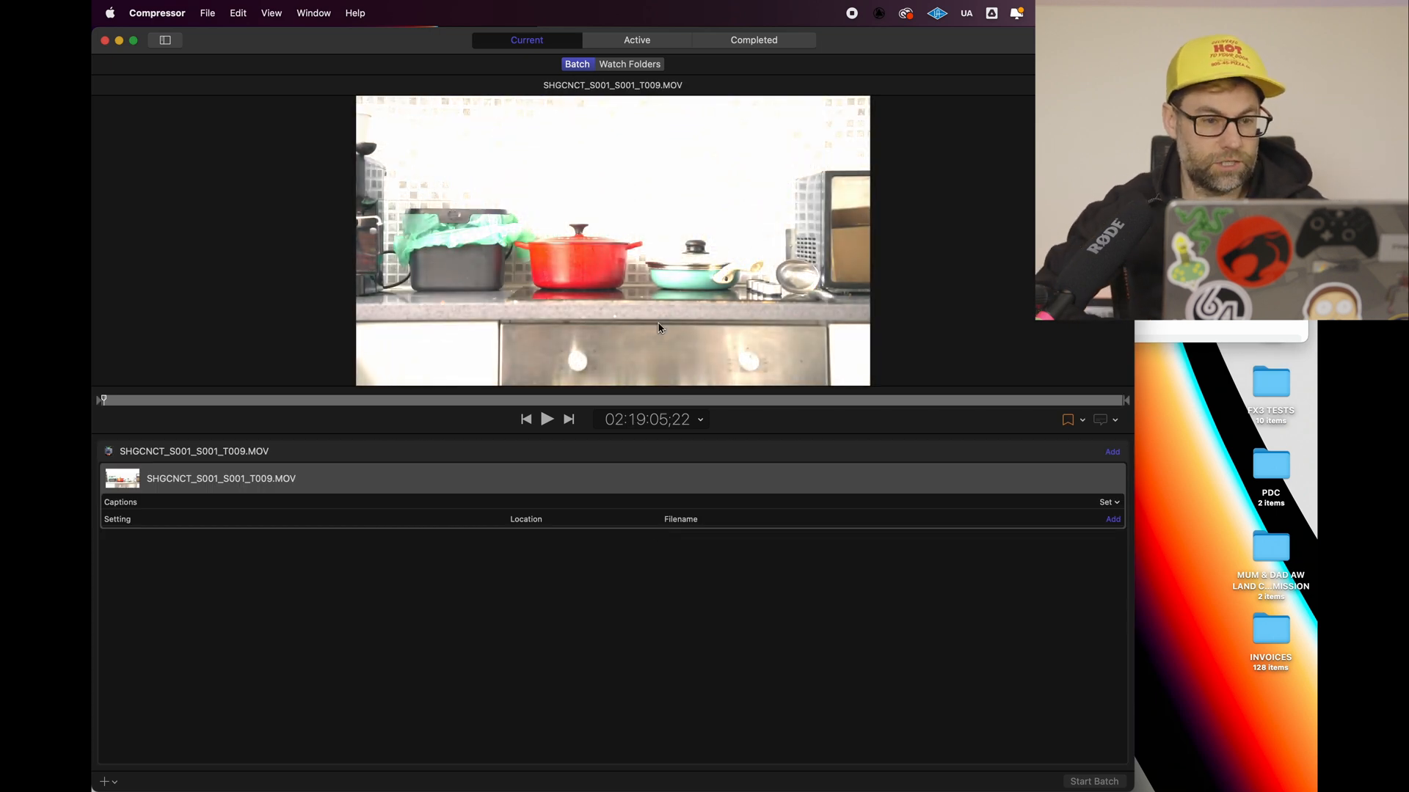
{"action": "mouse_move", "coordinate": [444, 397]}
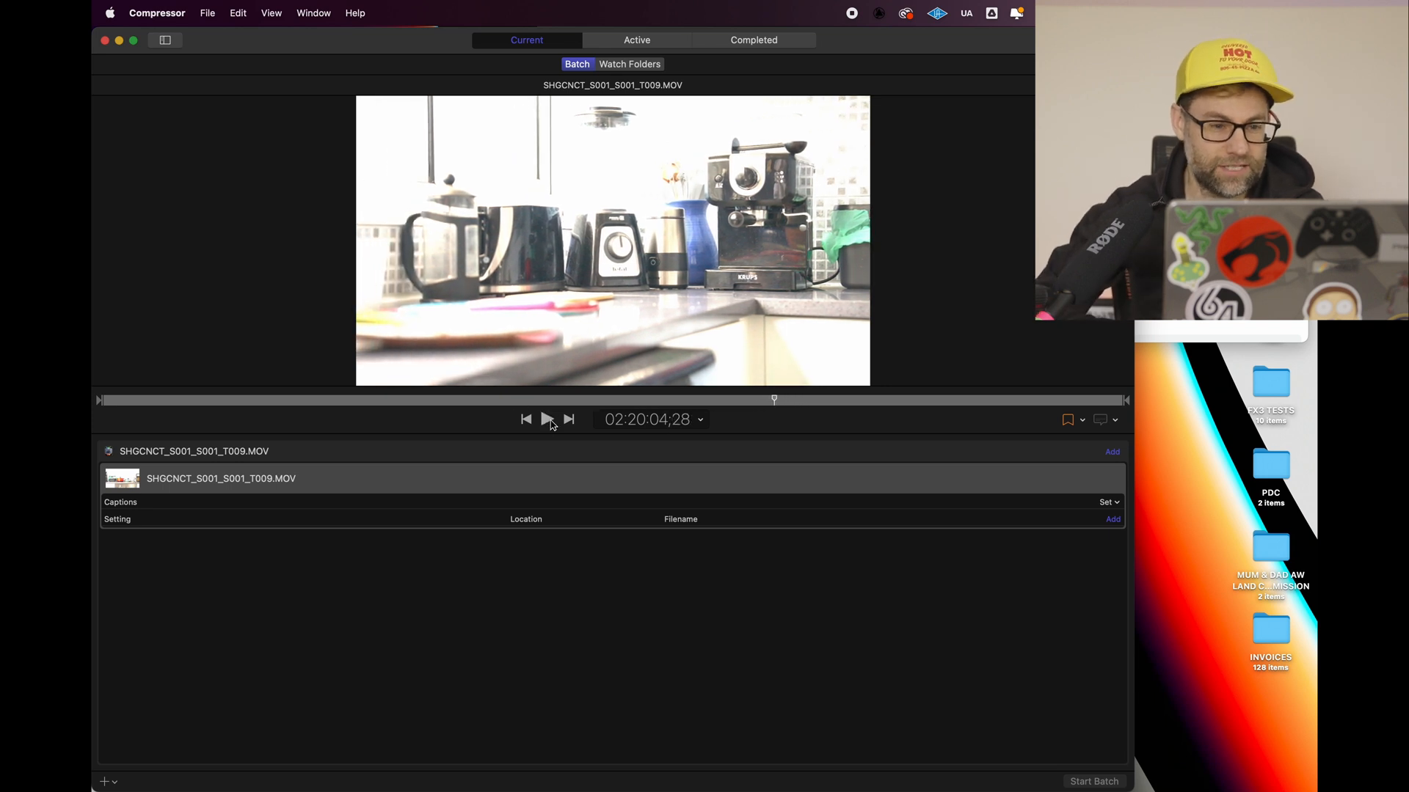
{"action": "mouse_move", "coordinate": [446, 491]}
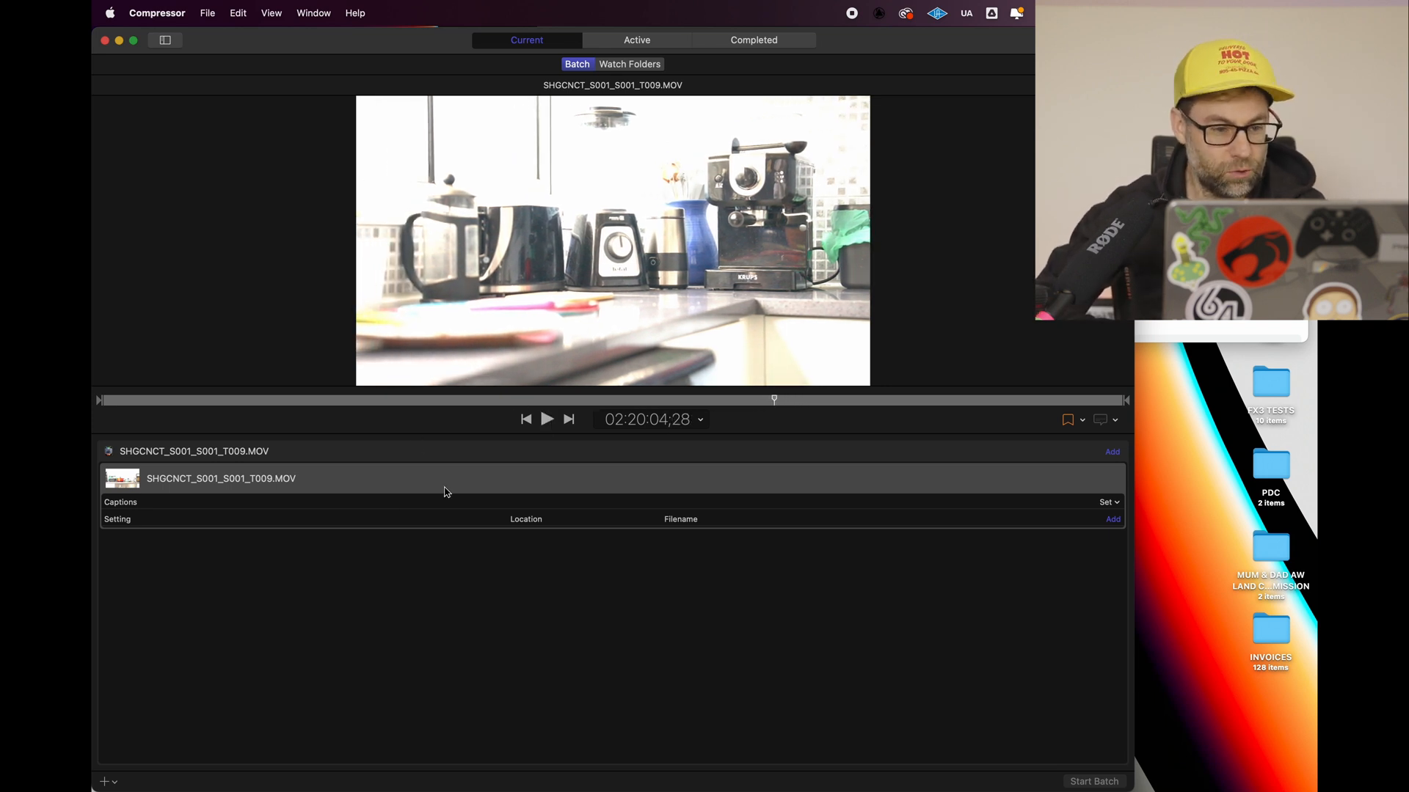
Add an Apple ProRes 4444 output to the clip's job
{"action": "right_click", "coordinate": [443, 492]}
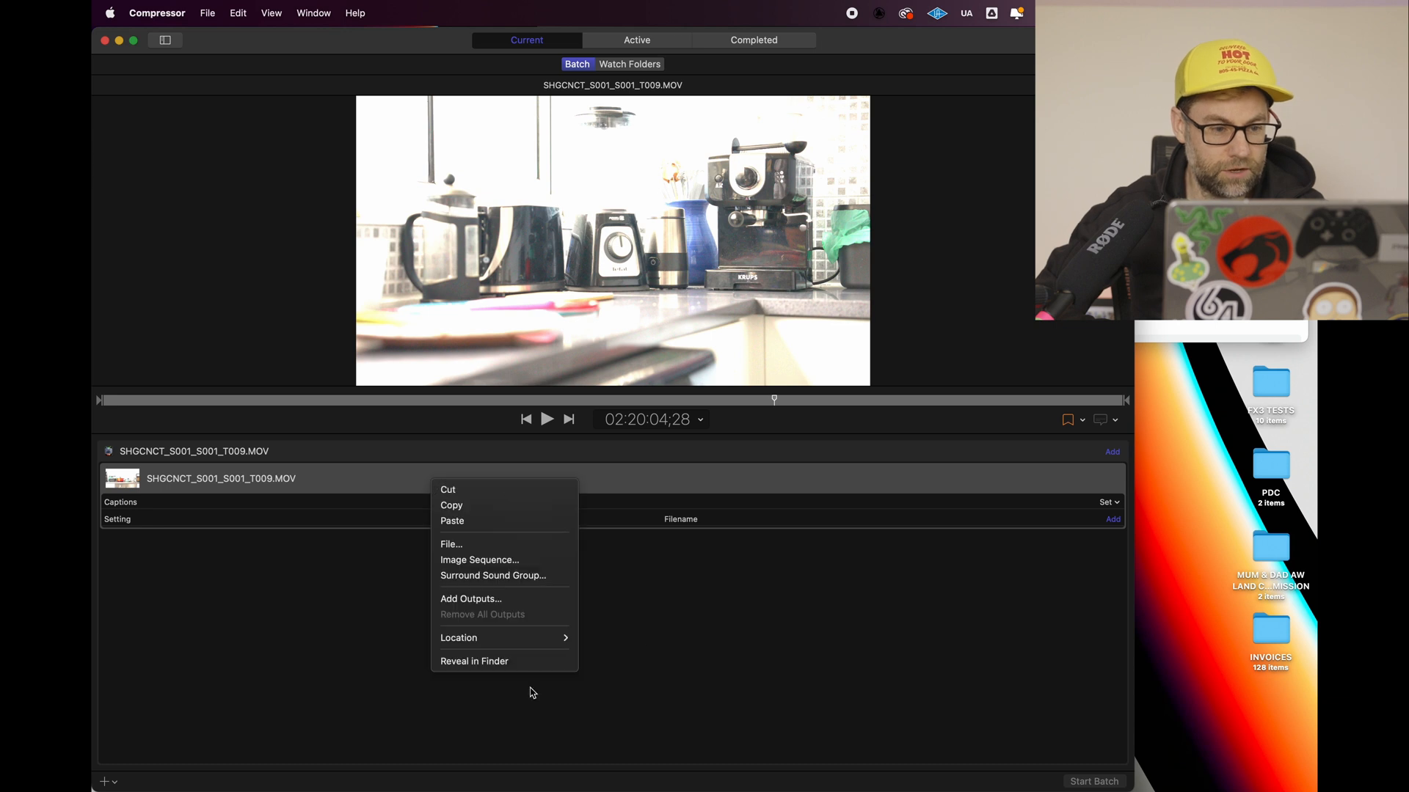
{"action": "mouse_move", "coordinate": [486, 607]}
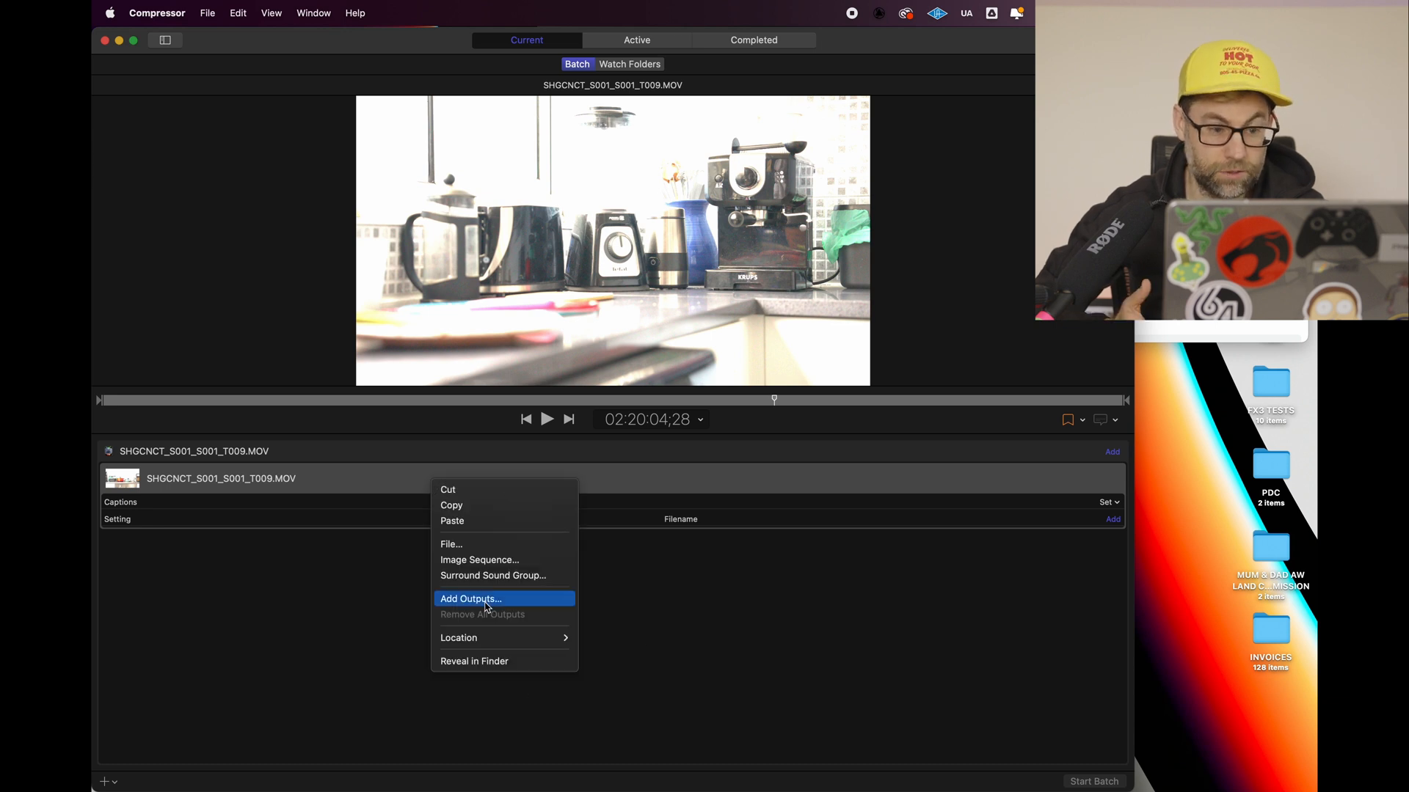
{"action": "left_click", "coordinate": [471, 599]}
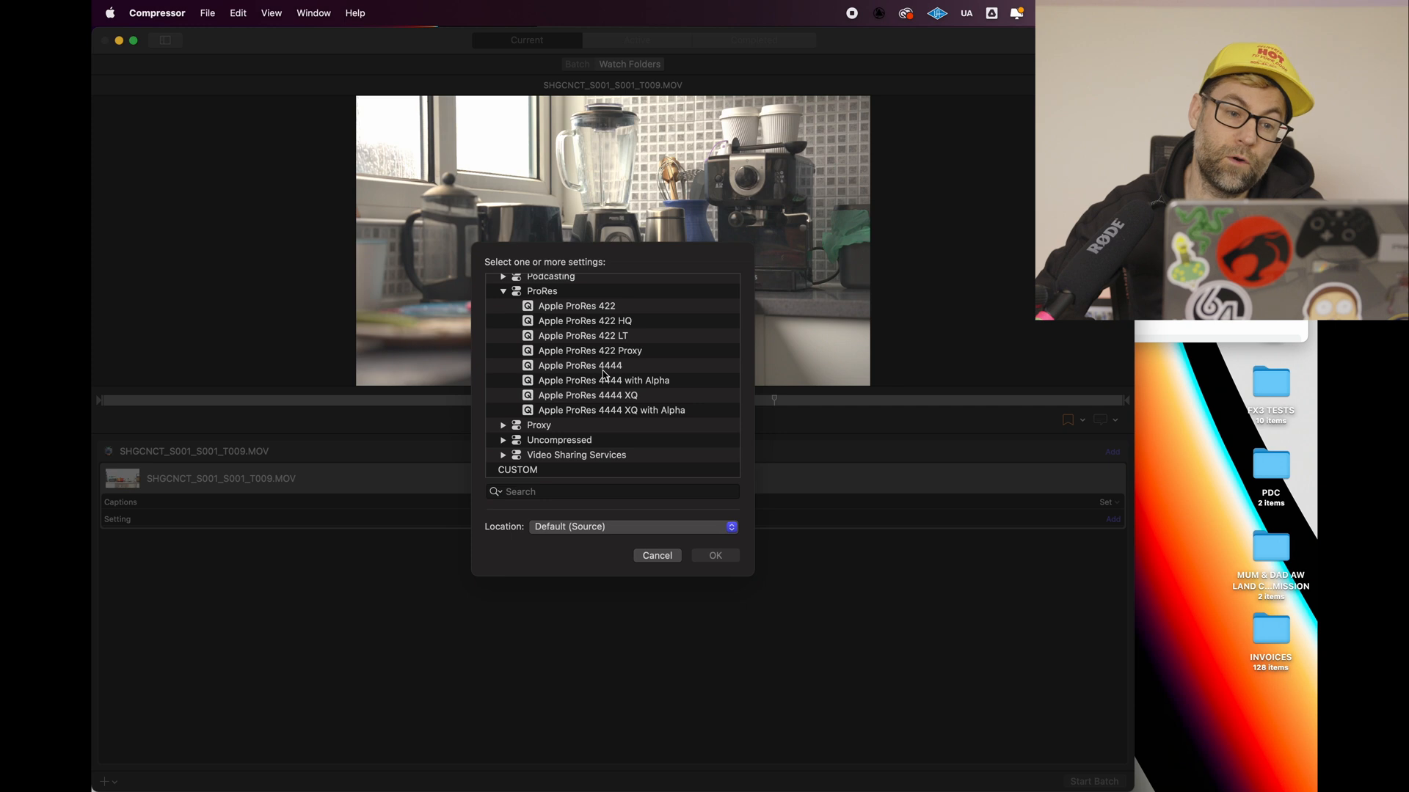
{"action": "left_click", "coordinate": [580, 366]}
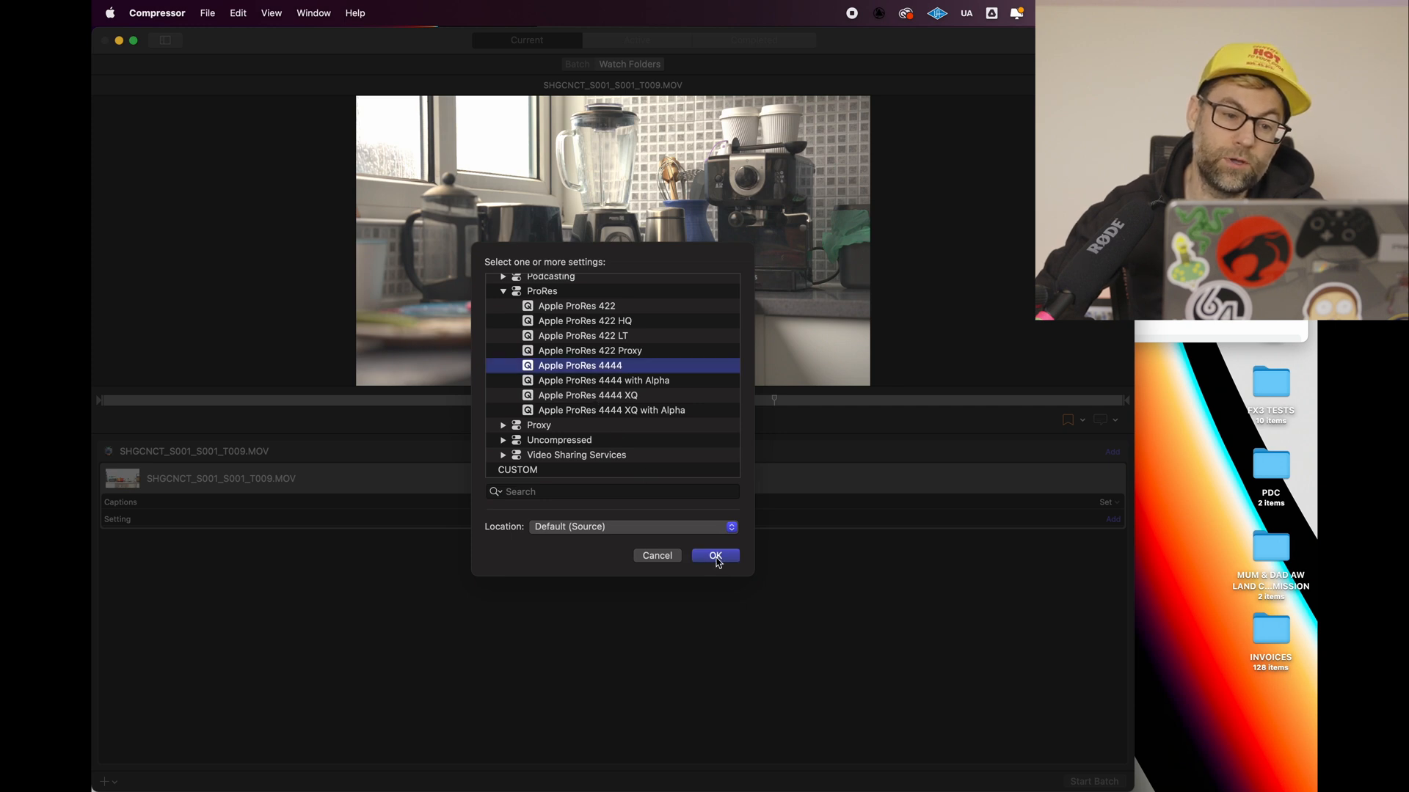
{"action": "left_click", "coordinate": [714, 556]}
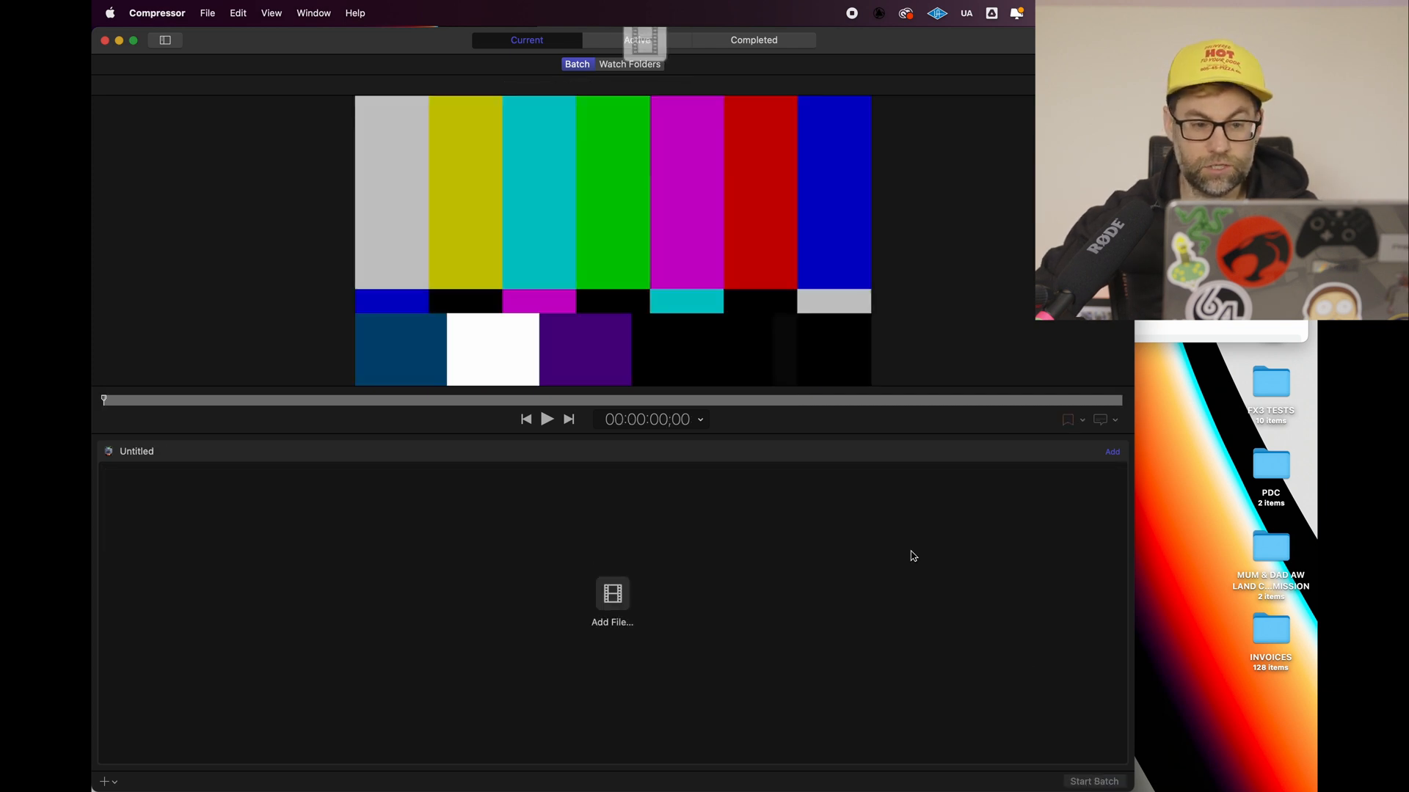
Show Compressor's Active jobs list to monitor the conversion
{"action": "left_click", "coordinate": [636, 40]}
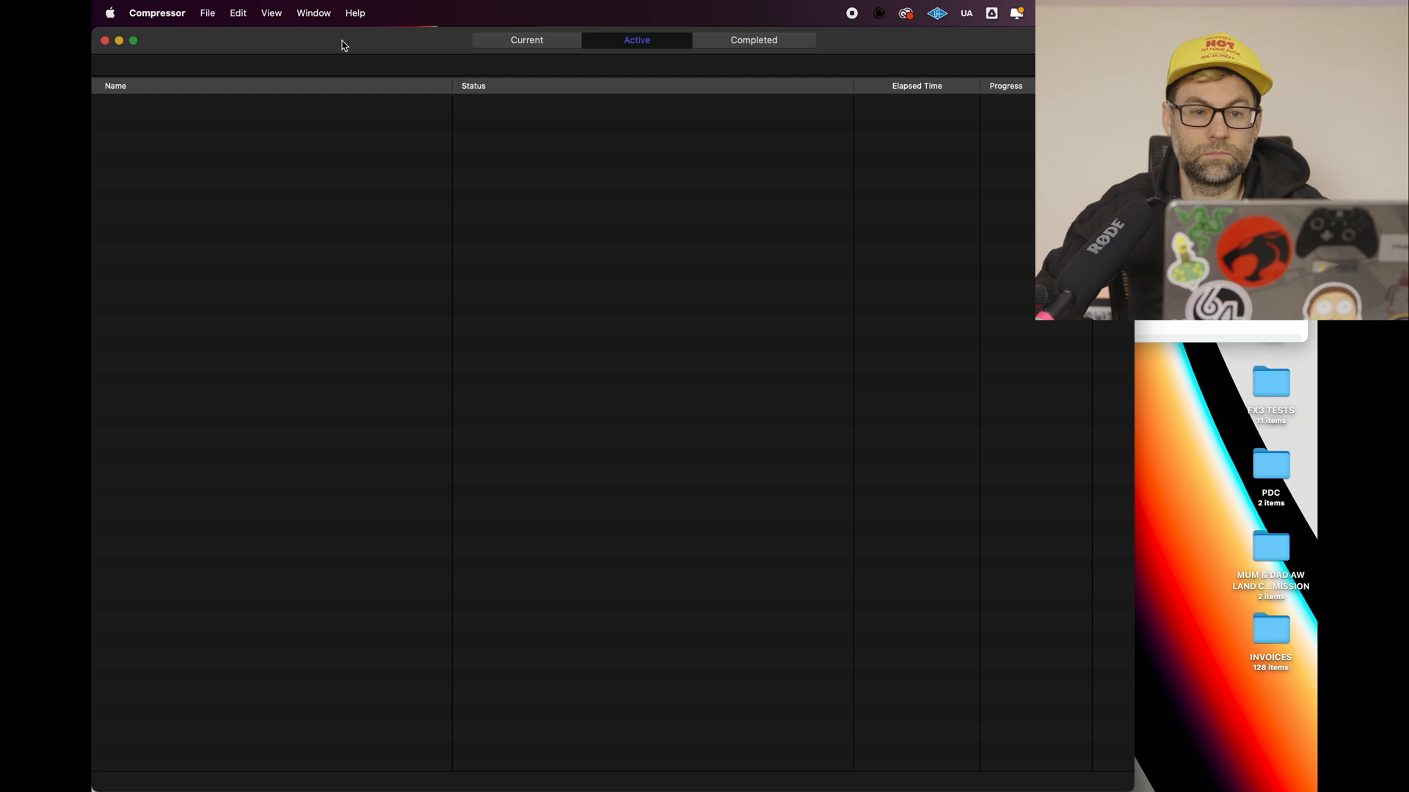
Check Compressor's Completed tab for the finished ProRes 4444 conversion jobs
{"action": "left_click", "coordinate": [753, 40]}
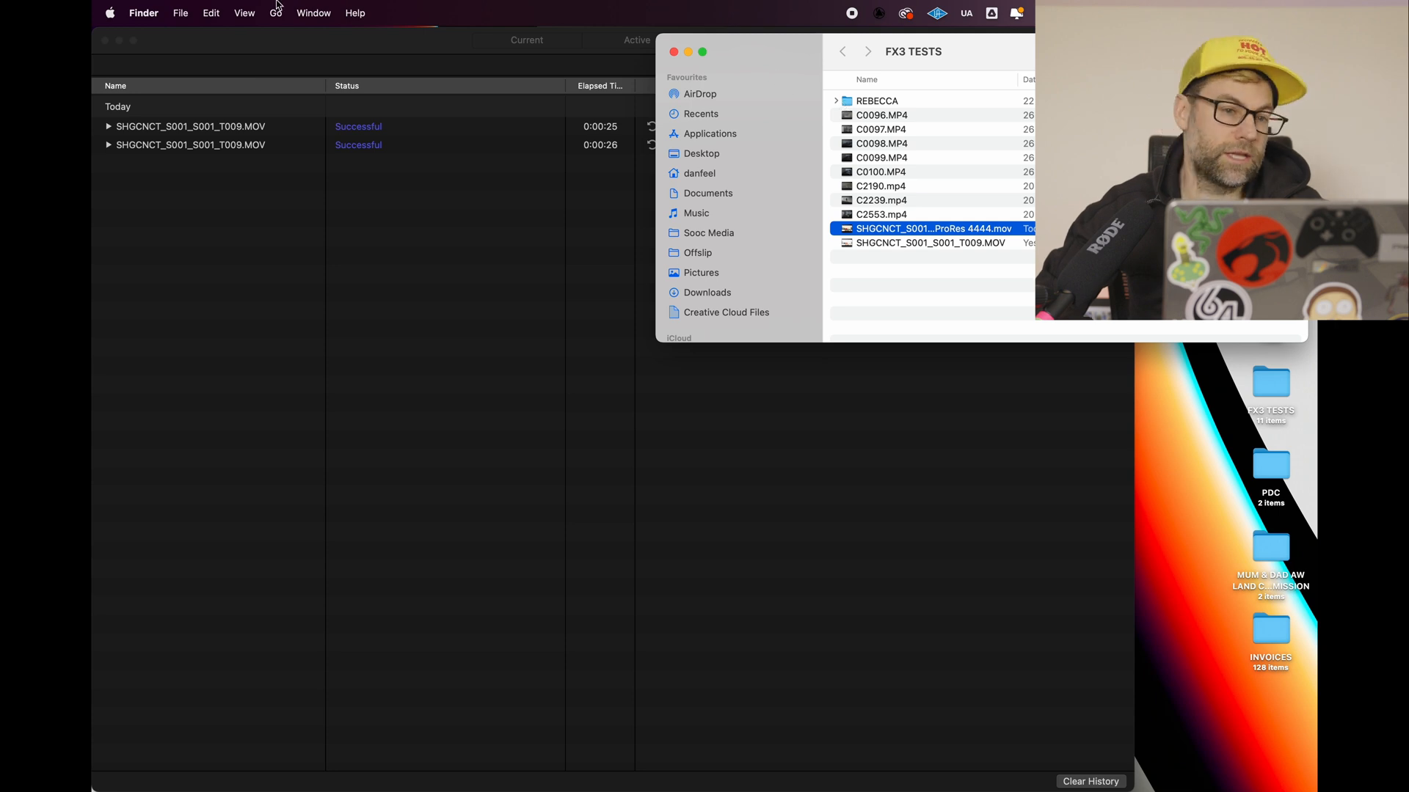
{"action": "mouse_move", "coordinate": [357, 749]}
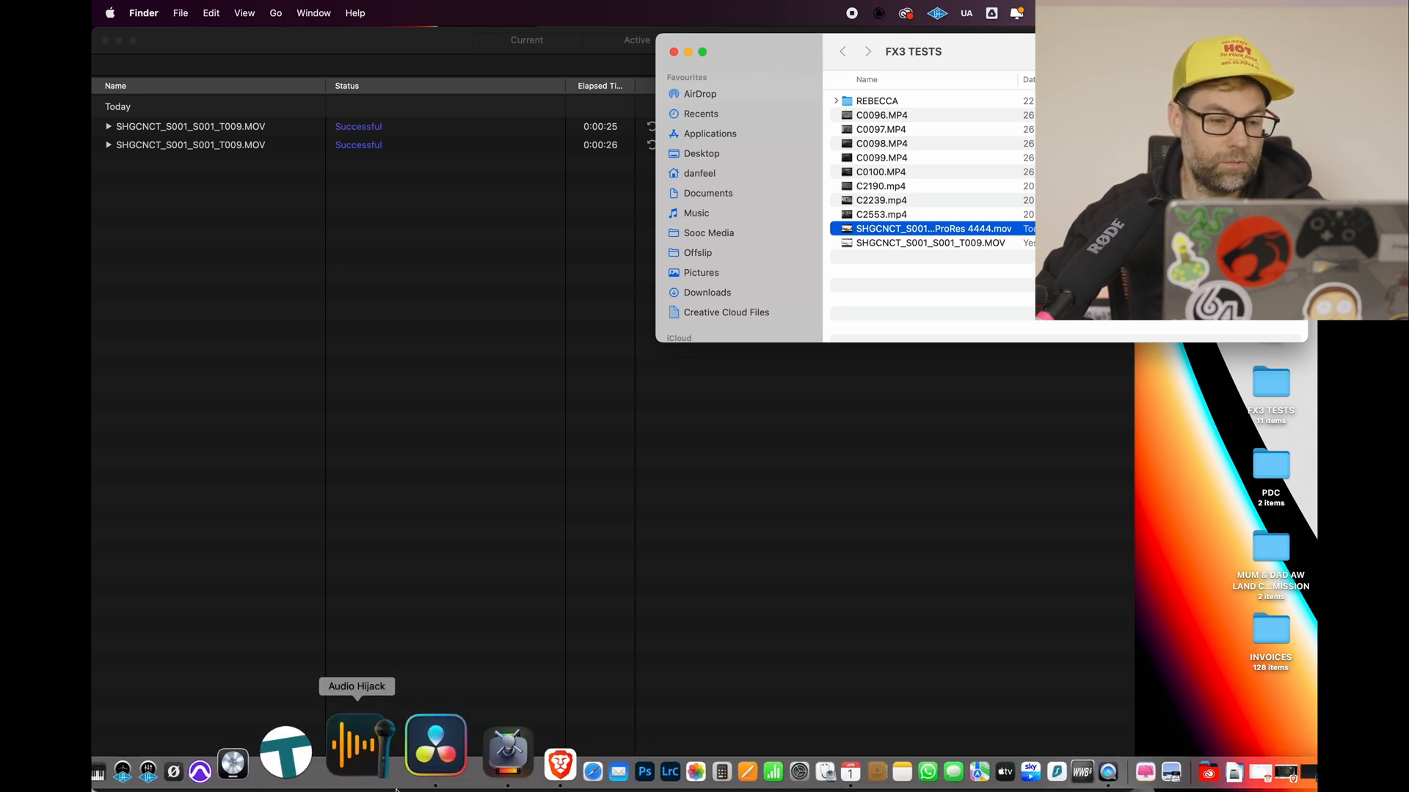
Launch DaVinci Resolve, import the ProRes 4444 .mov into the Media Pool, and accept the frame rate change
{"action": "left_click", "coordinate": [434, 745]}
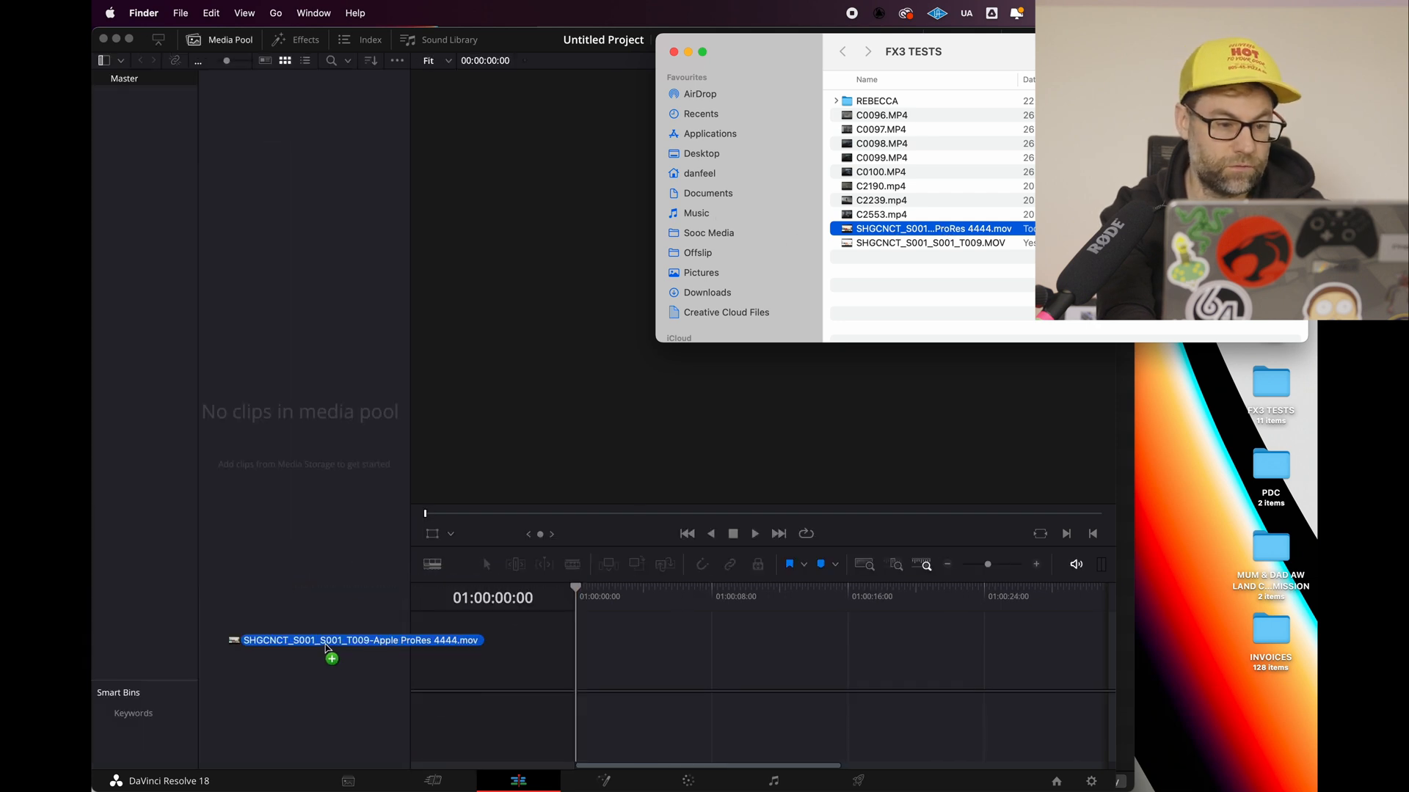
{"action": "left_click_drag", "start_coordinate": [355, 640], "coordinate": [315, 247]}
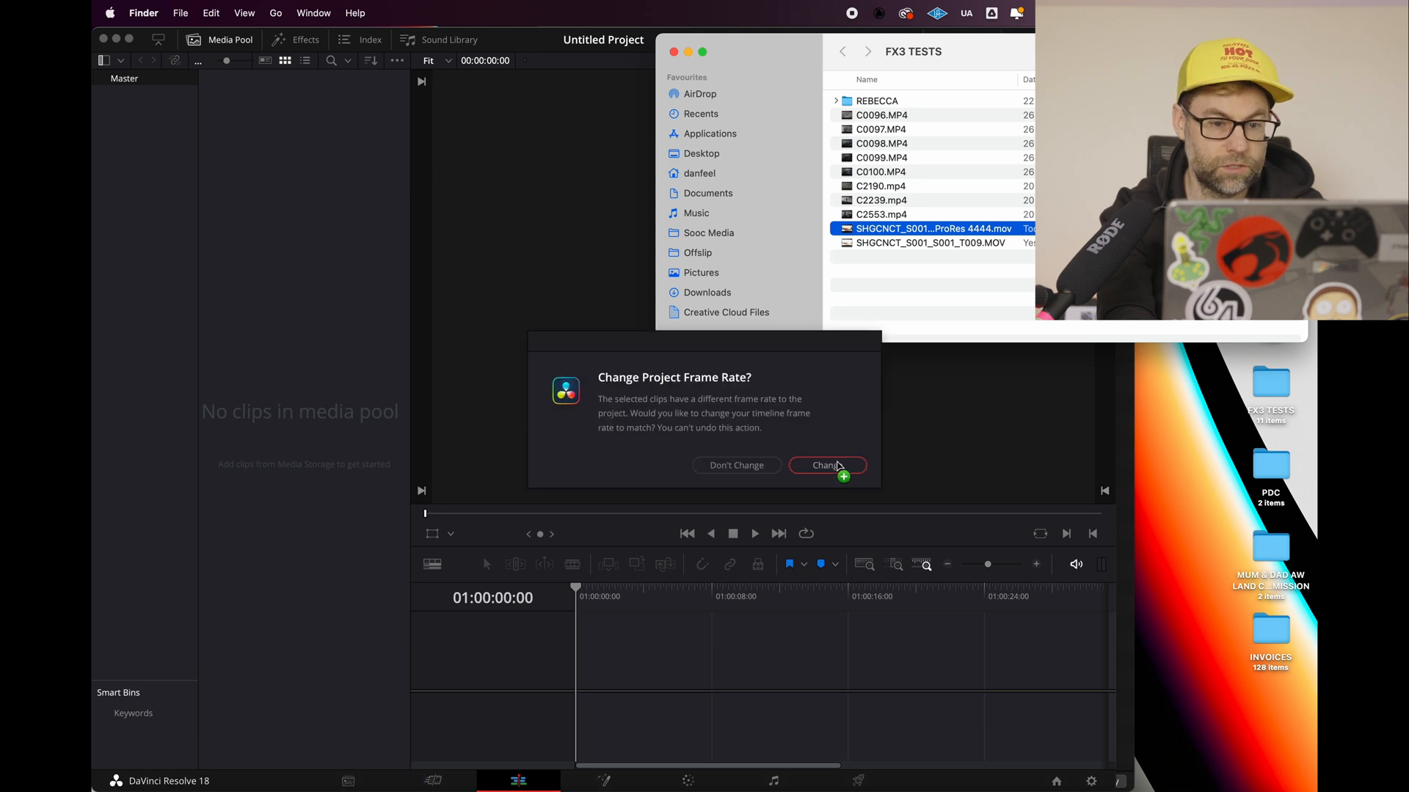
{"action": "left_click", "coordinate": [826, 465]}
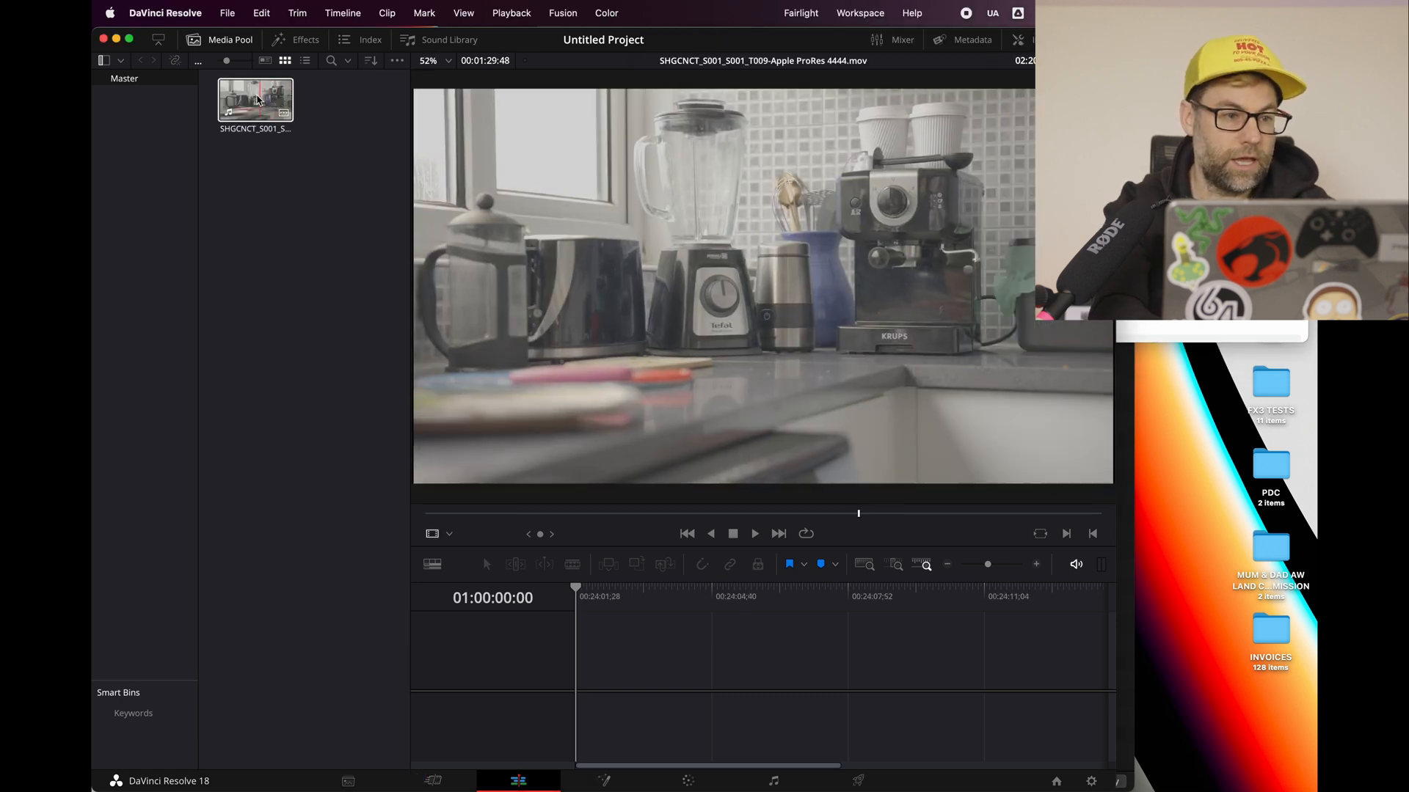